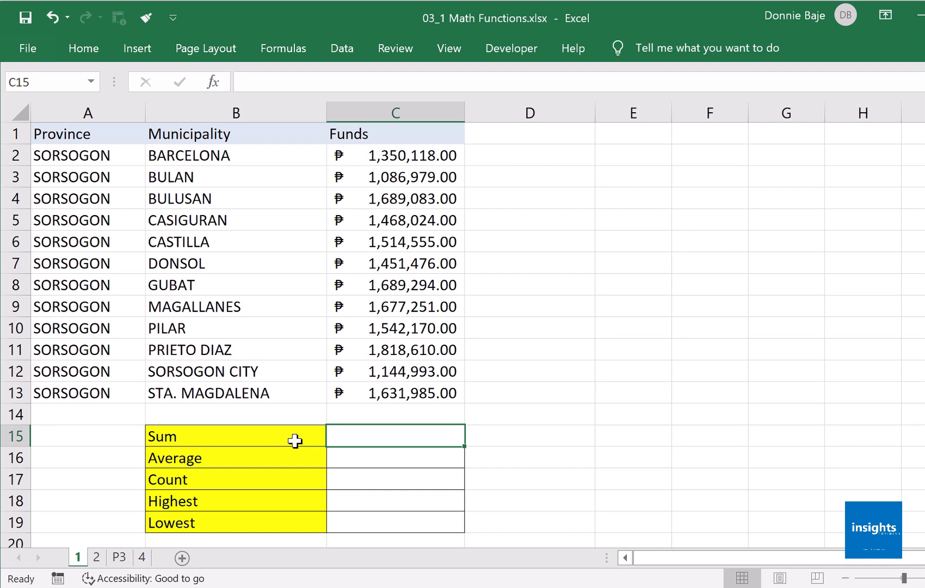
mouse_move(324, 461)
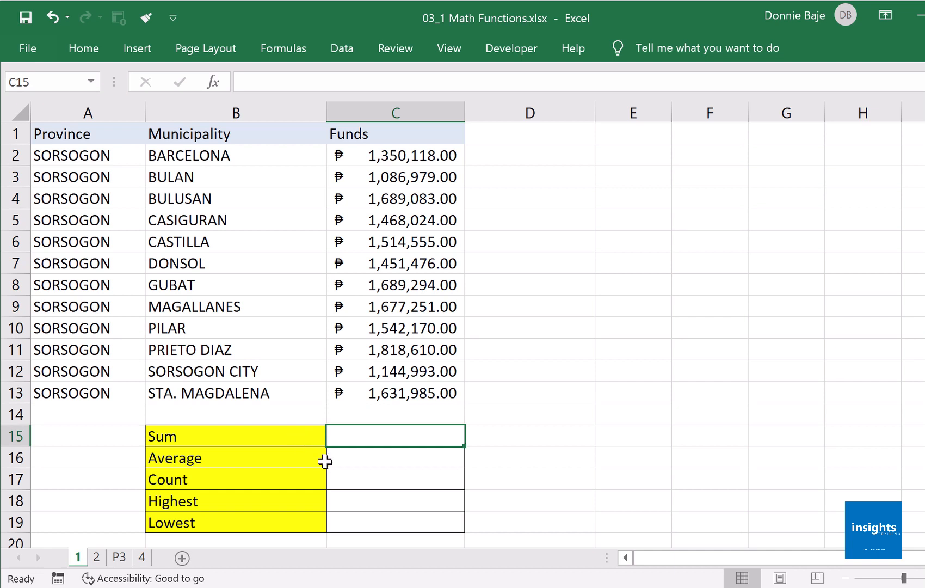
mouse_move(333, 456)
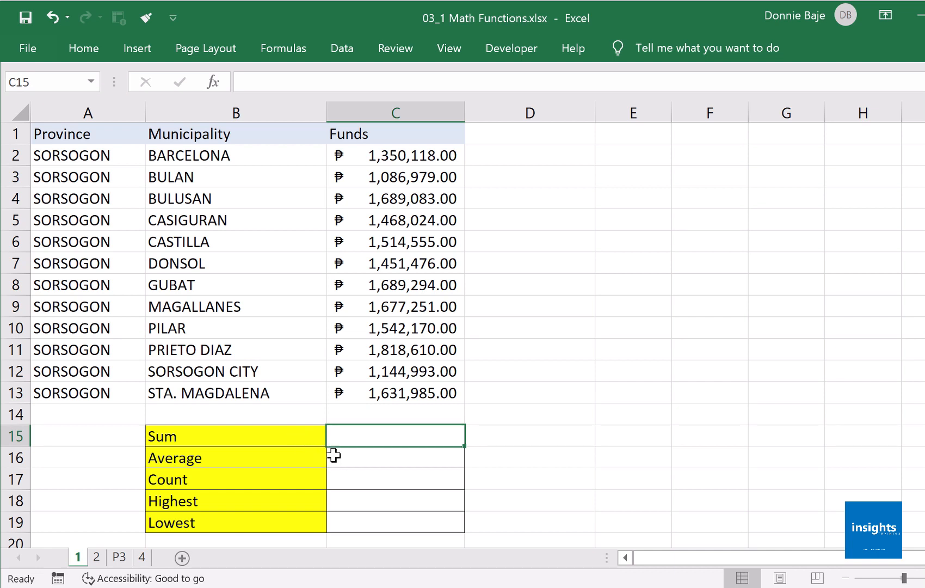
mouse_move(366, 373)
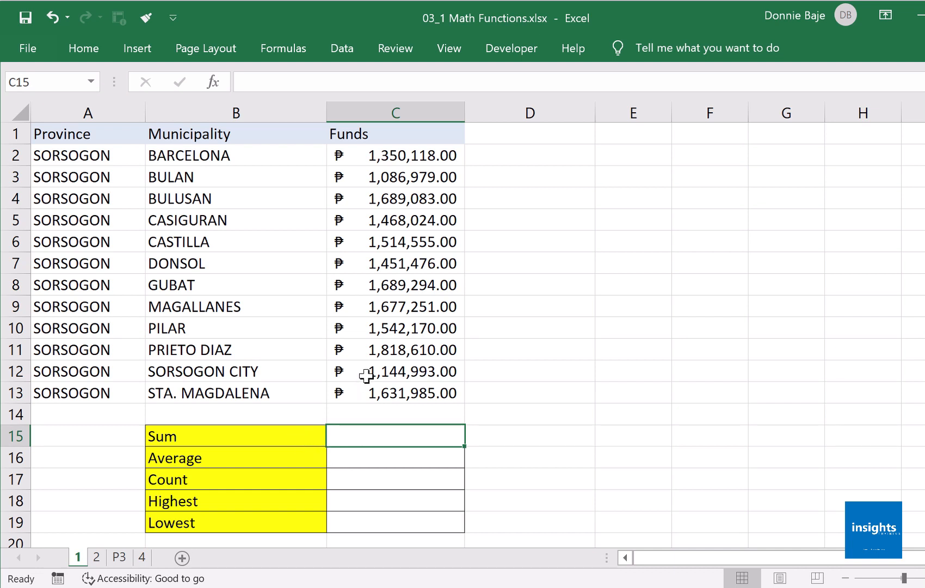
mouse_move(373, 439)
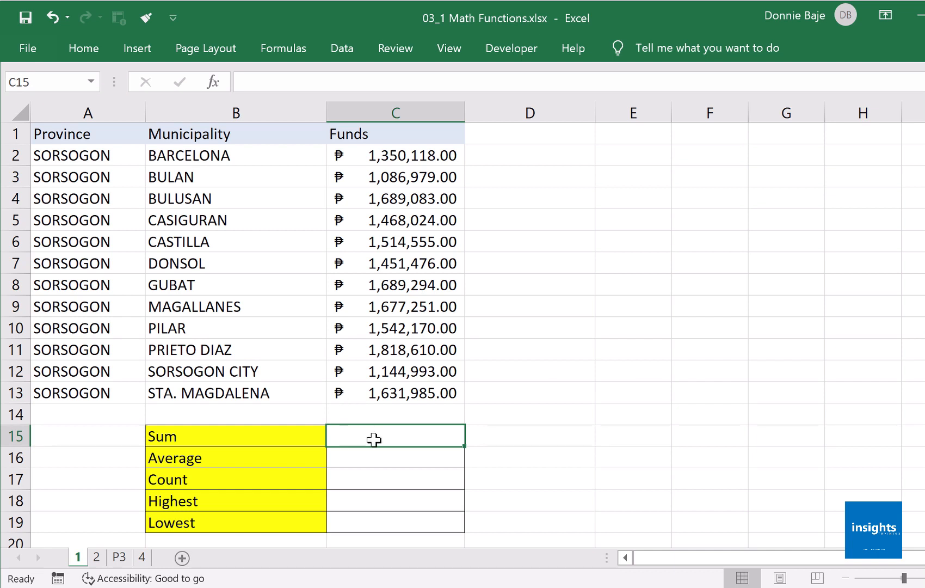
mouse_move(383, 445)
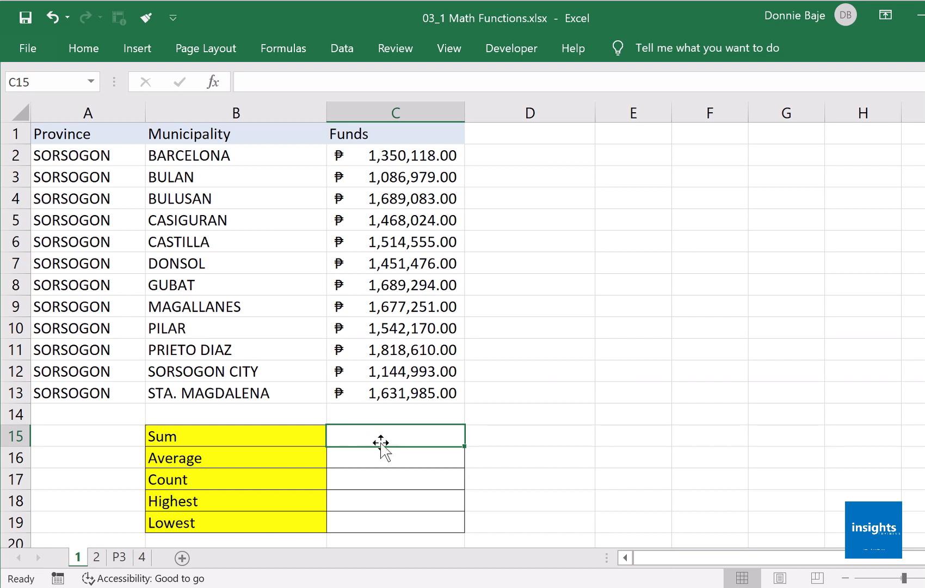
- Enter =SUM(C2:C13) in C15, totaling ₱18,064,538.00, and review the formula
type("=")
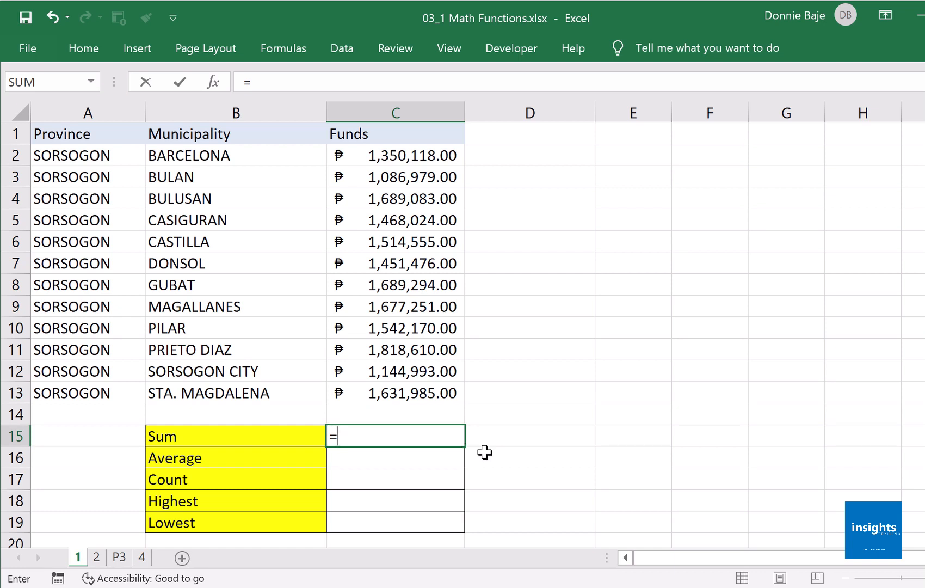
type("SUM(C2:C13")
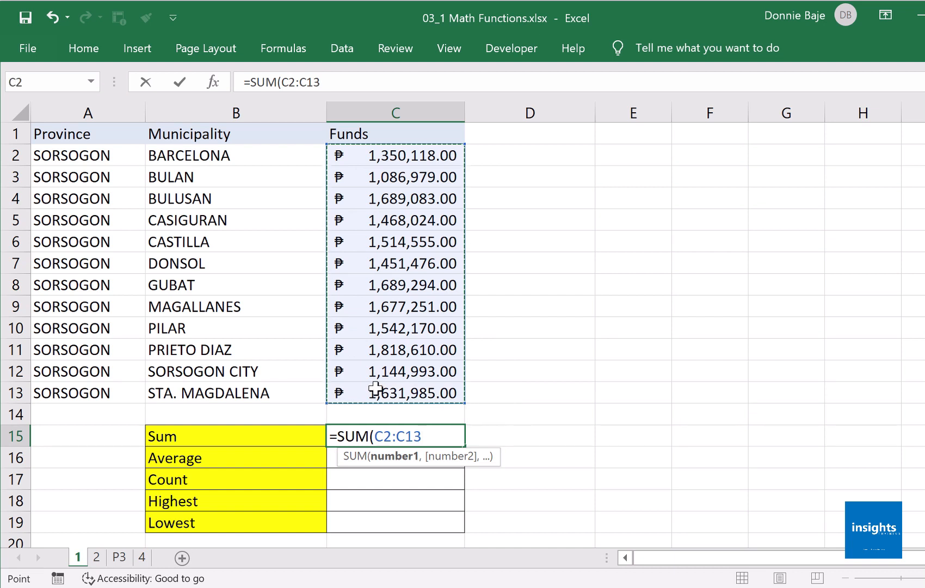
mouse_move(366, 371)
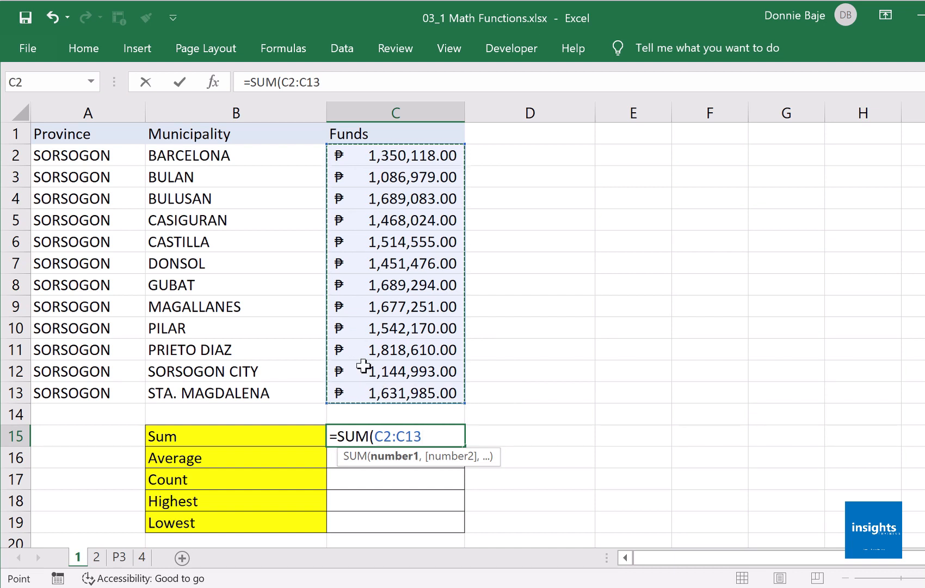
type(")")
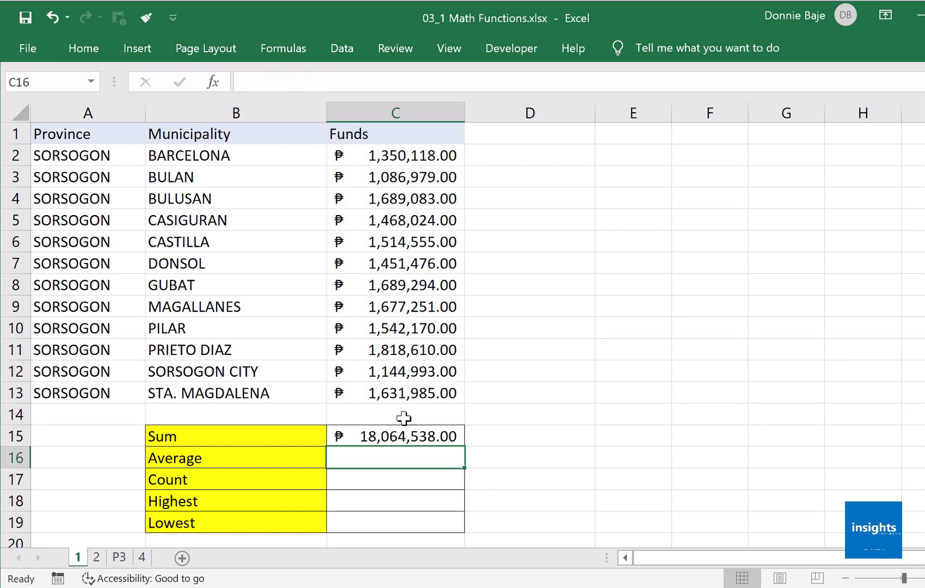
left_click(396, 437)
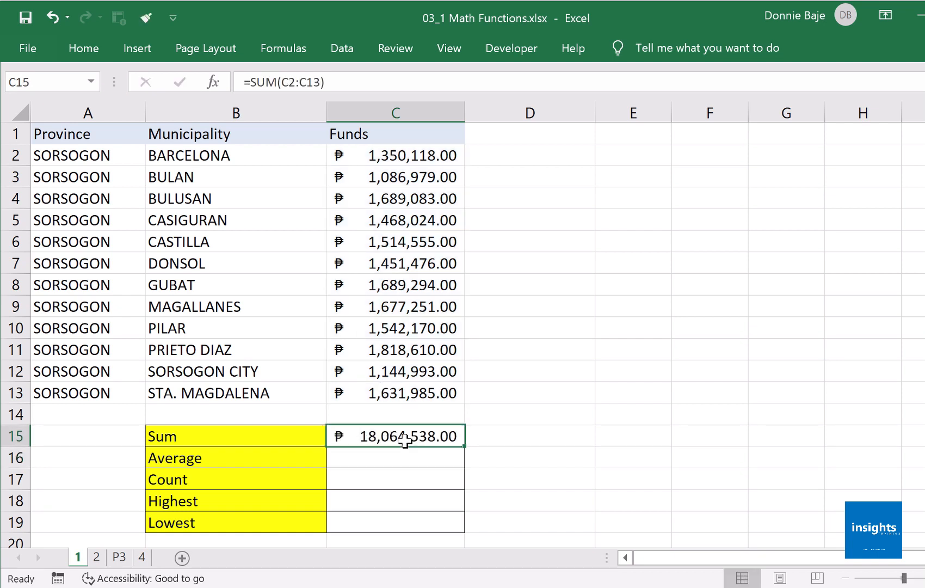
double_click(395, 437)
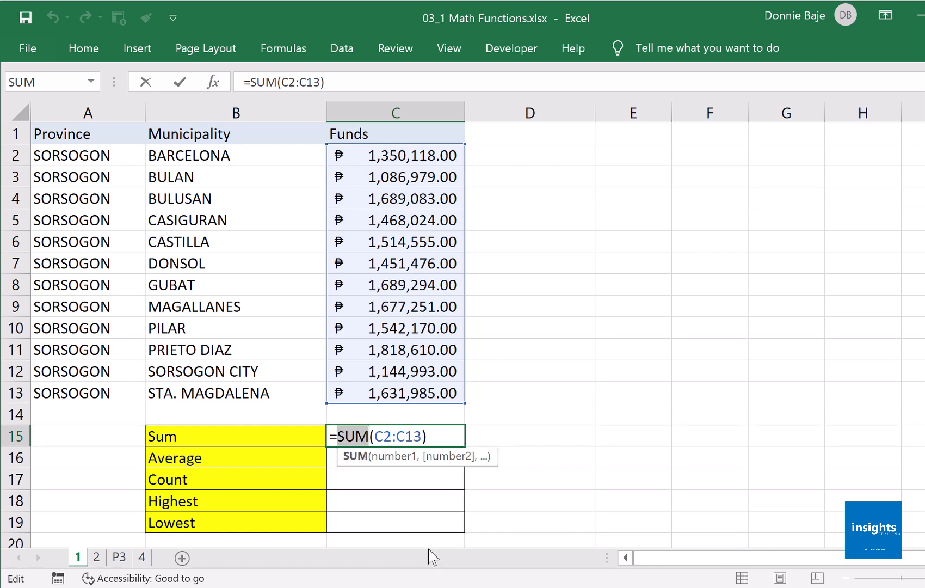
mouse_move(393, 456)
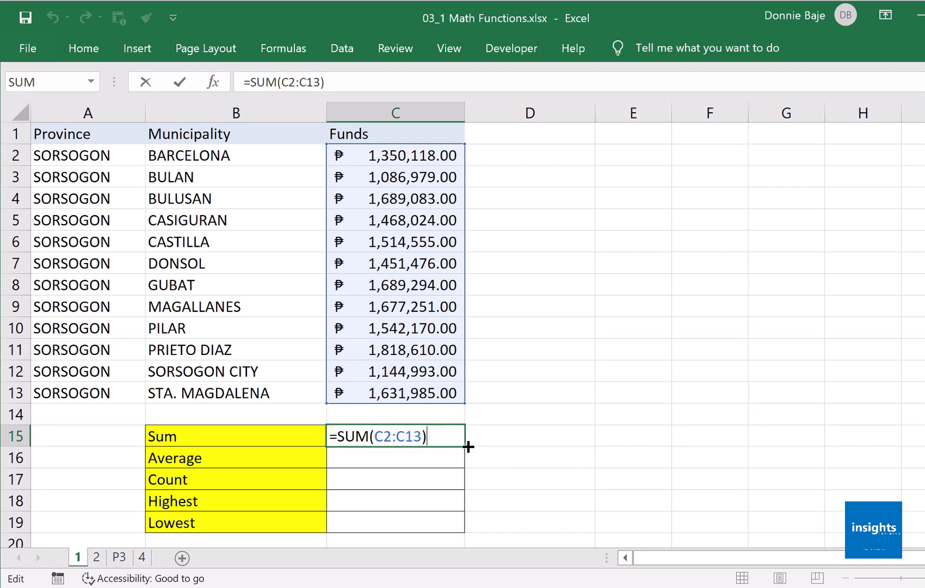
key("Return")
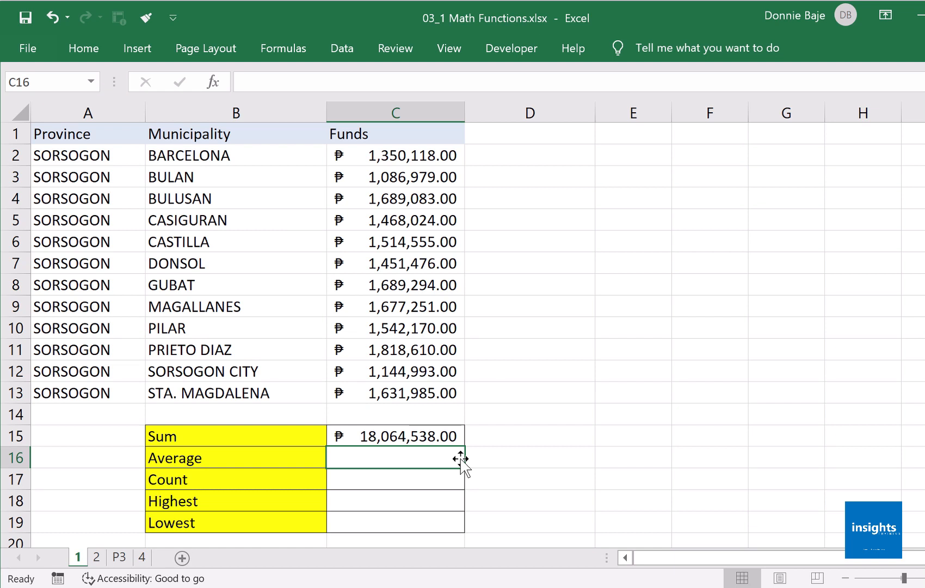
mouse_move(441, 476)
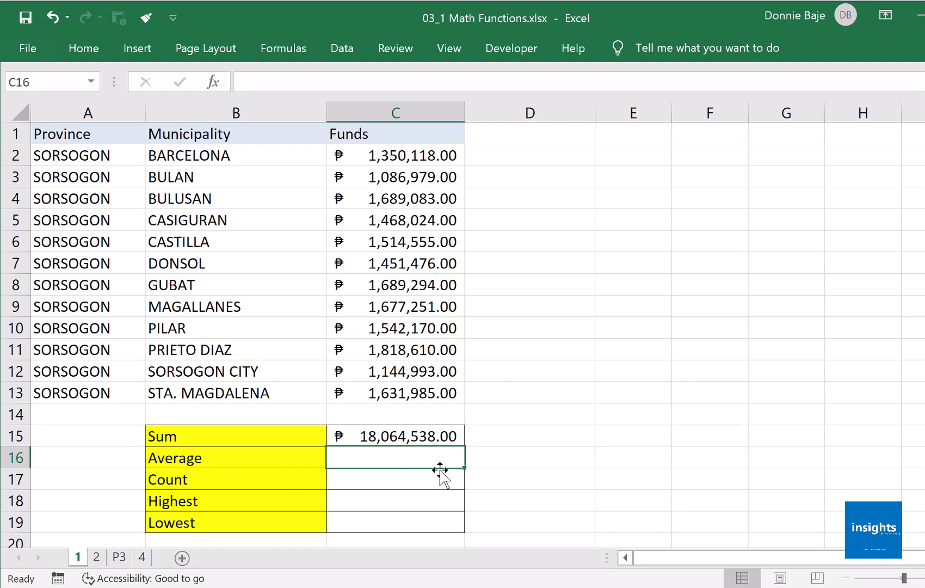
- Enter =AVERAGE(C2:C13) in C16, giving ₱1,505,378.17
type("=")
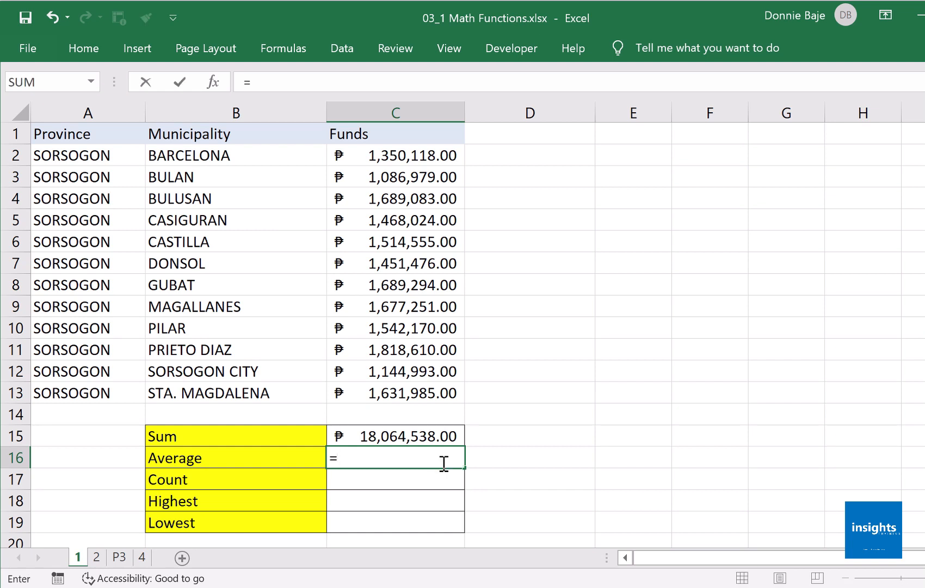
type("A")
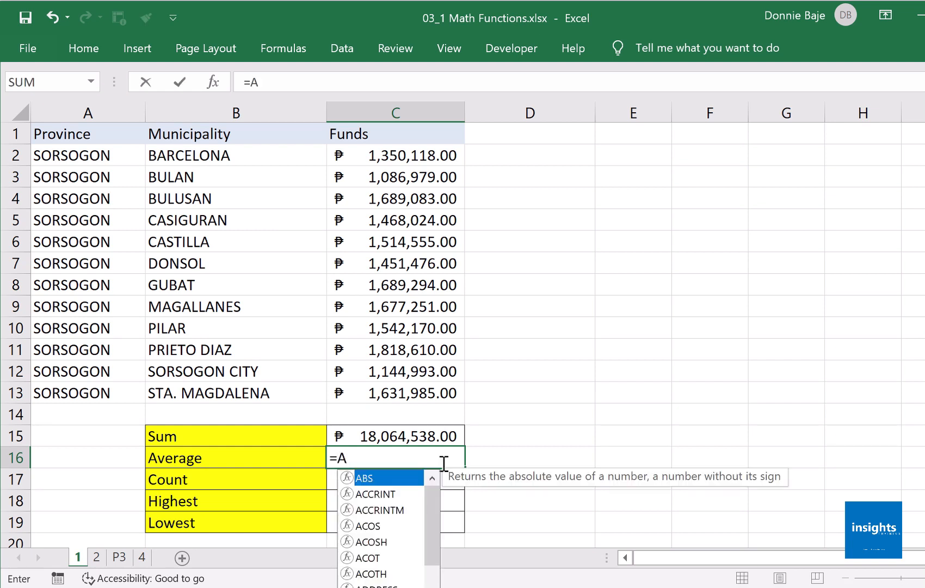
type("V")
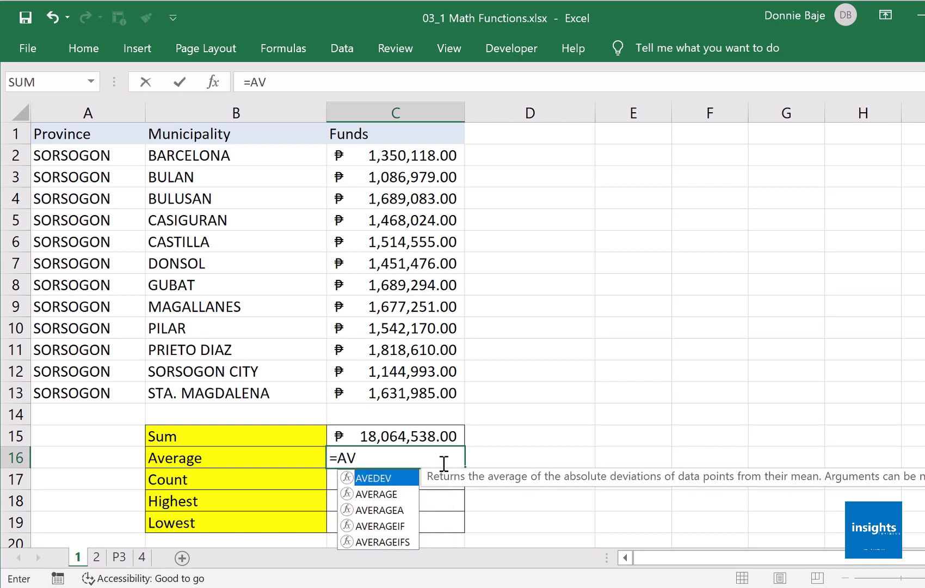
type("ERAGE(C2:C13")
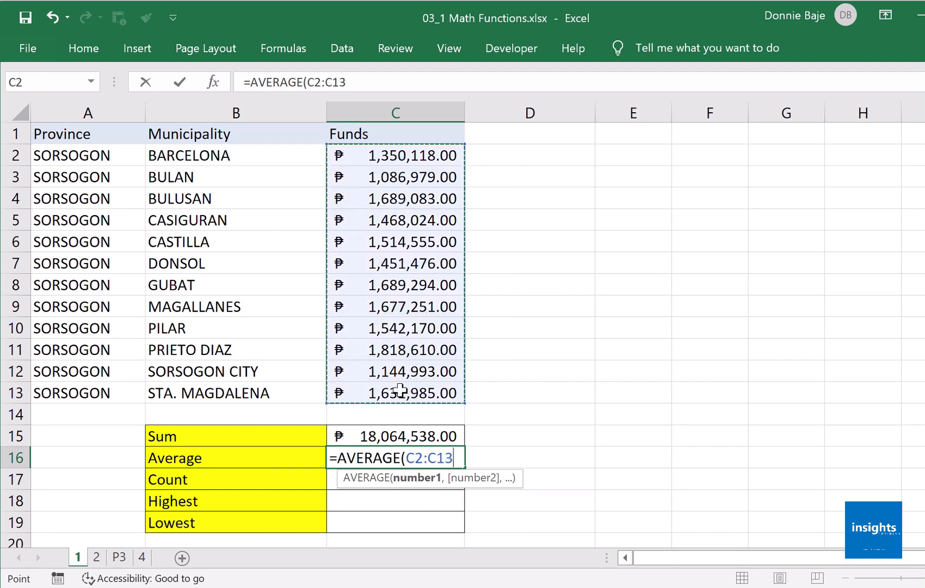
type(")")
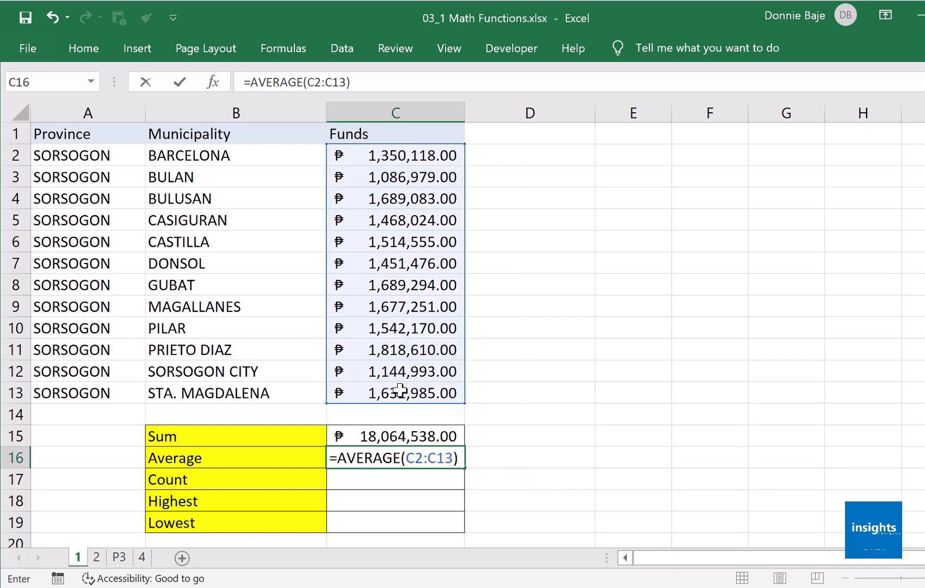
key("Return")
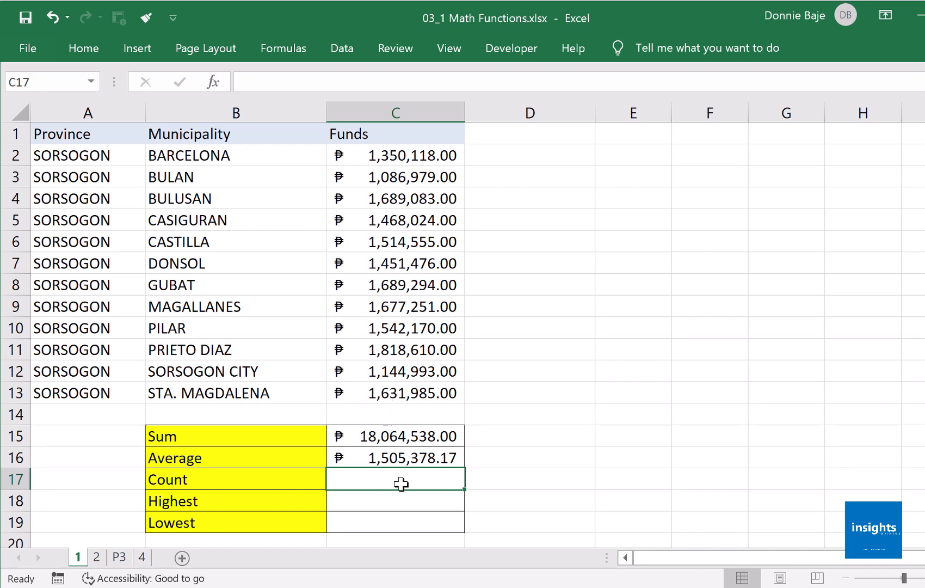
left_click(395, 457)
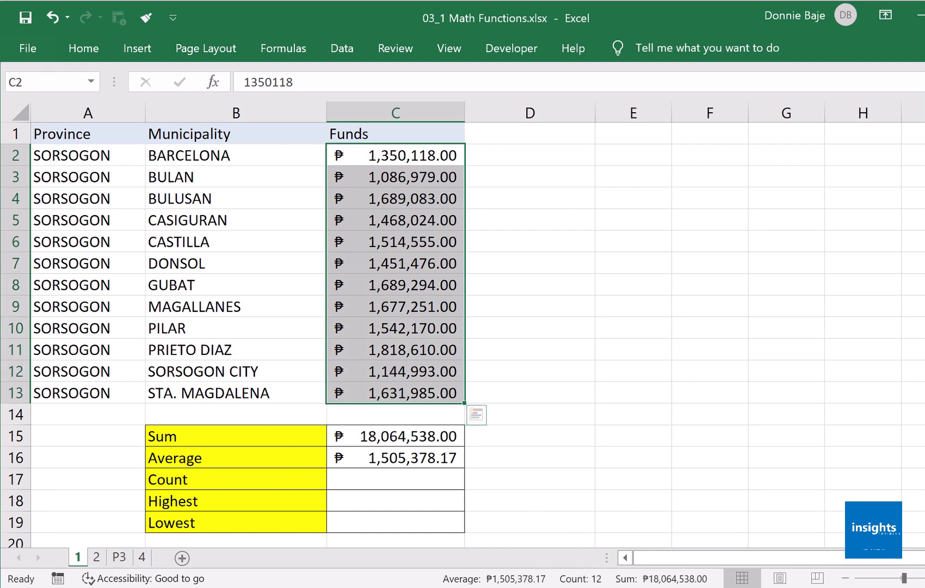
mouse_move(490, 585)
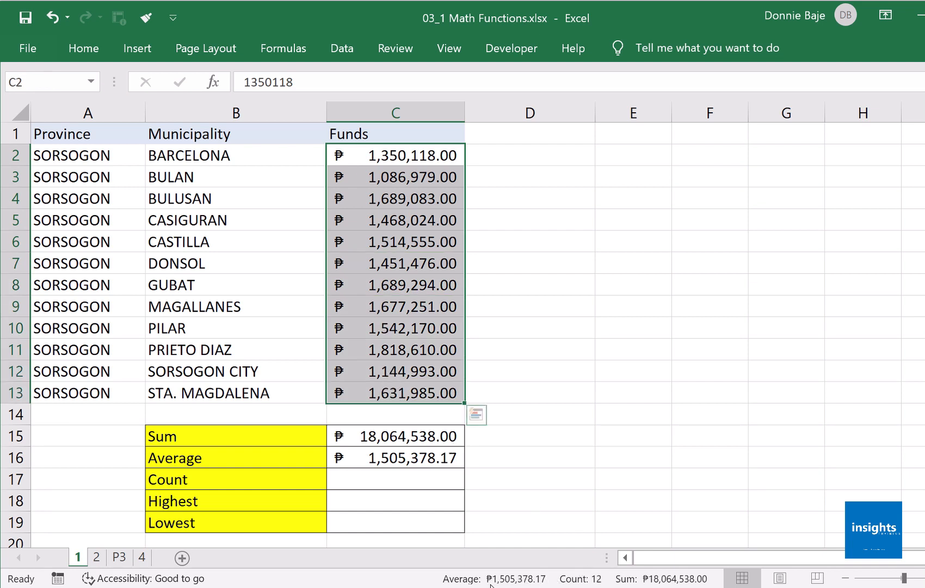
mouse_move(548, 571)
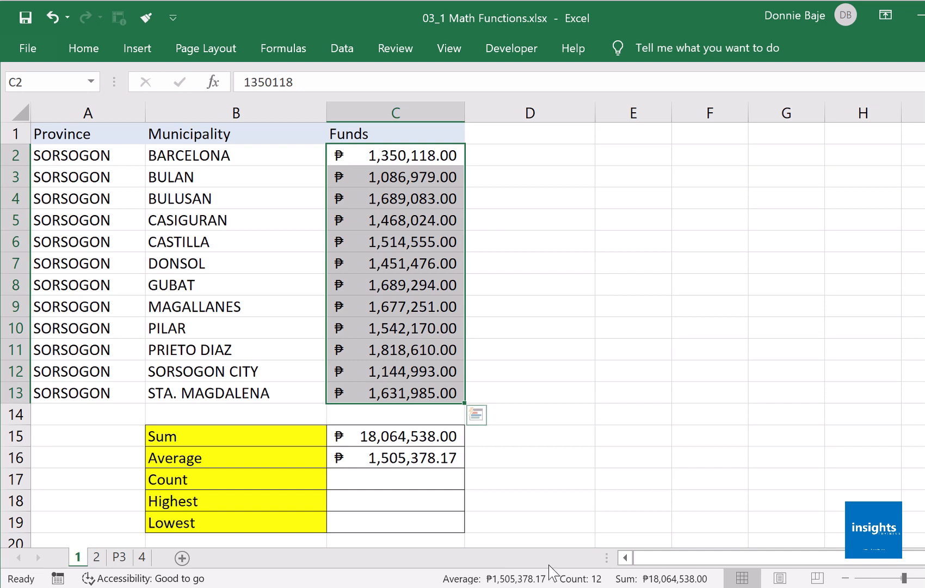
mouse_move(504, 536)
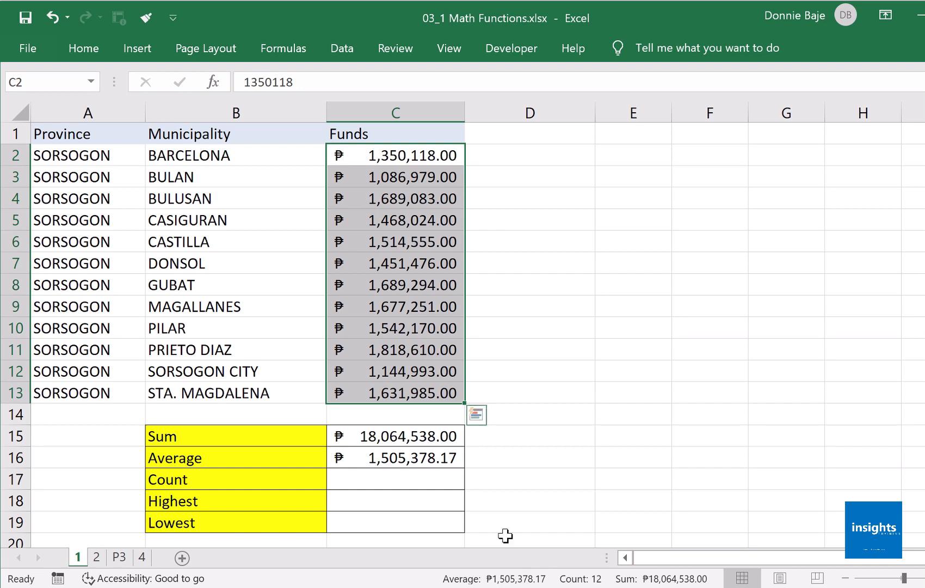
left_click(394, 479)
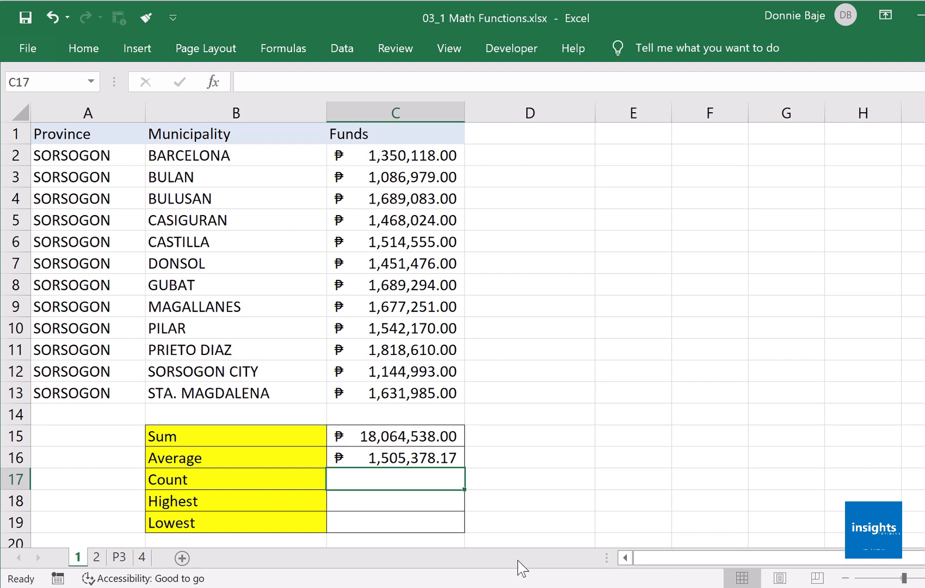
- Enter =COUNT(C2:C13) in C17, returning 12.00, and check the formula
type("=")
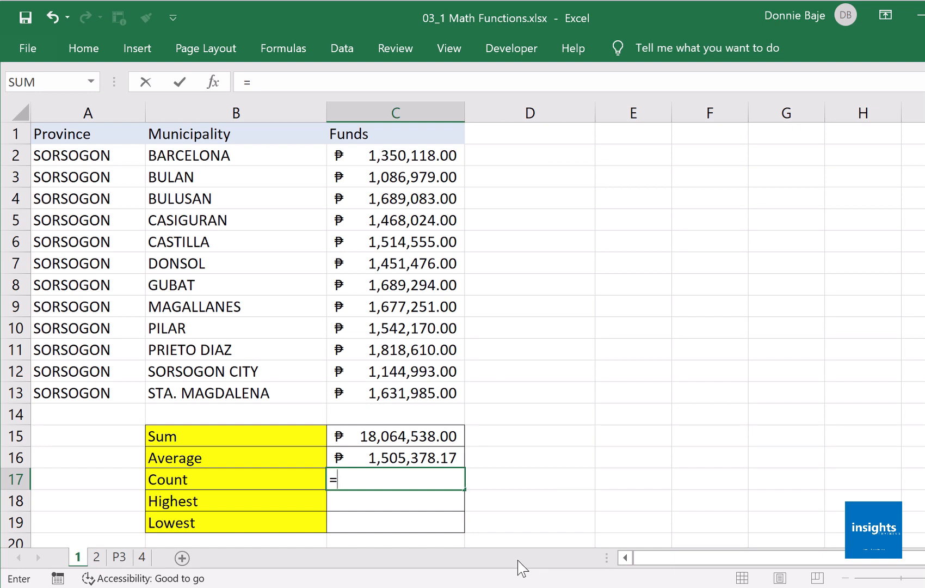
type("C")
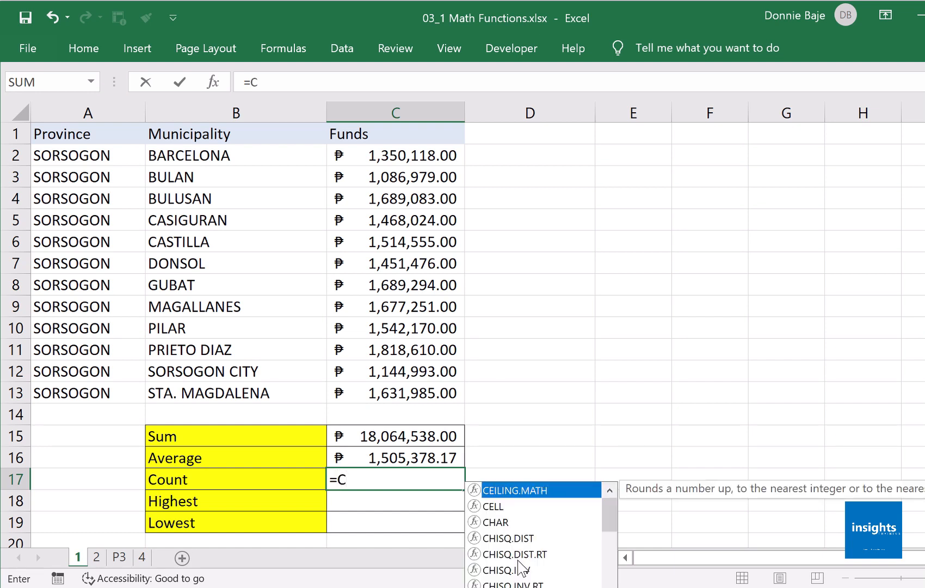
type("OUNT")
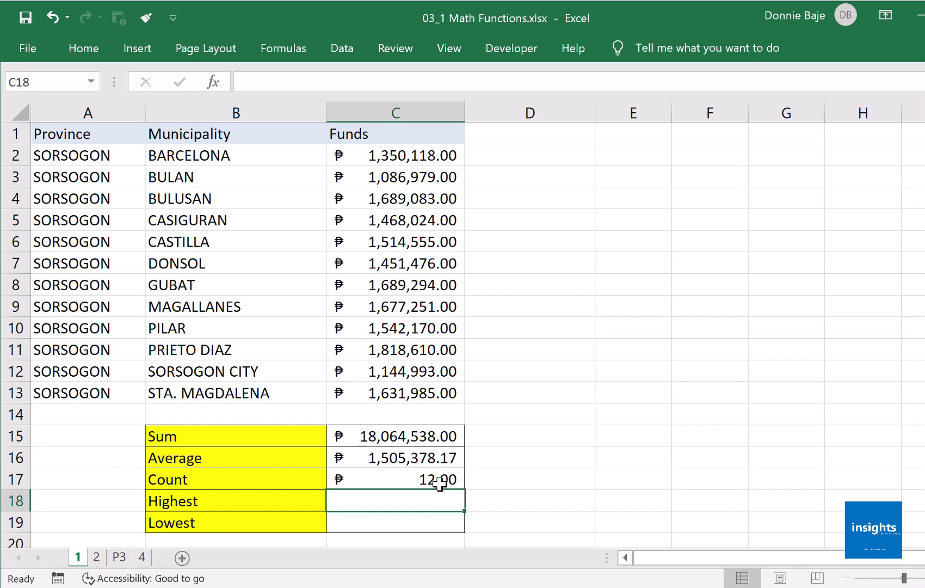
left_click(395, 479)
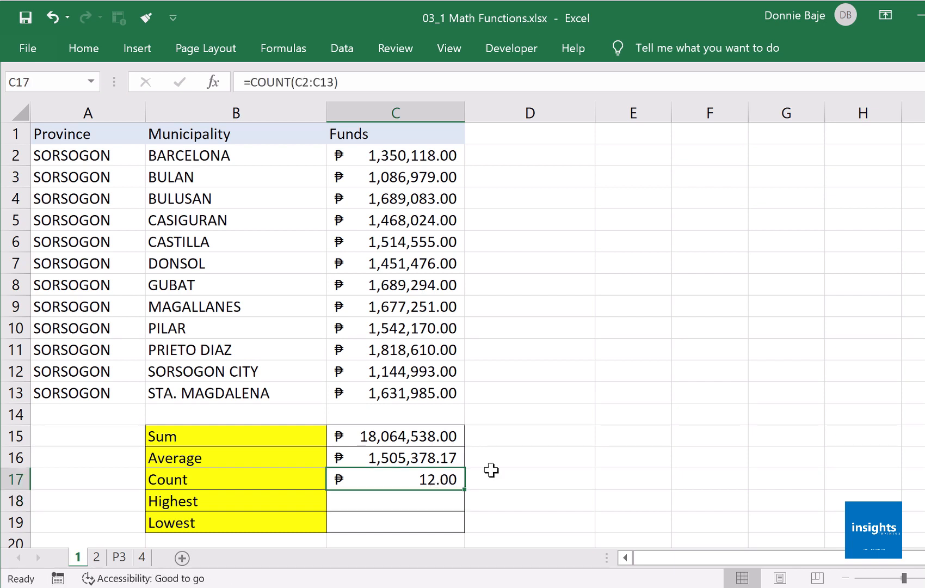
mouse_move(83, 48)
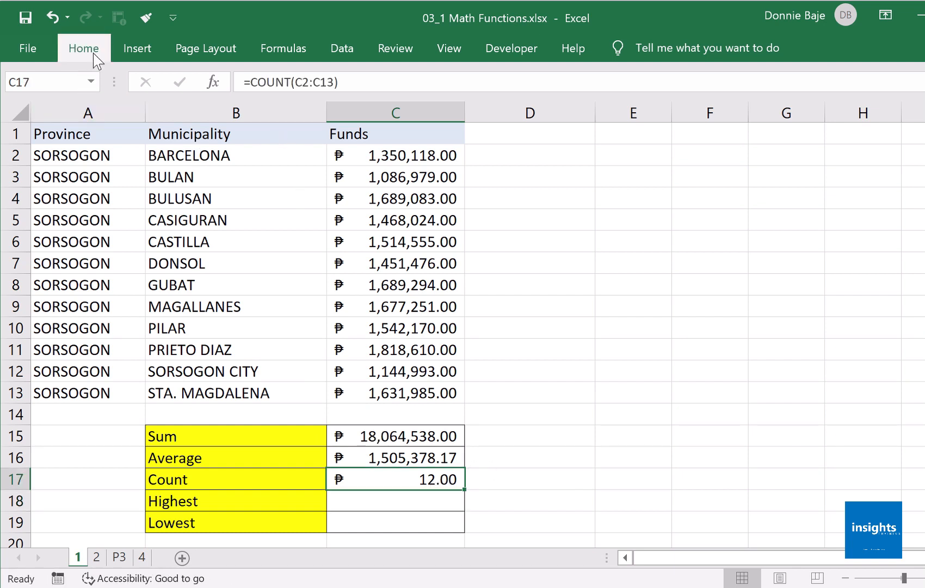
- Apply the General number format to C17 so Count shows a plain 12
left_click(83, 48)
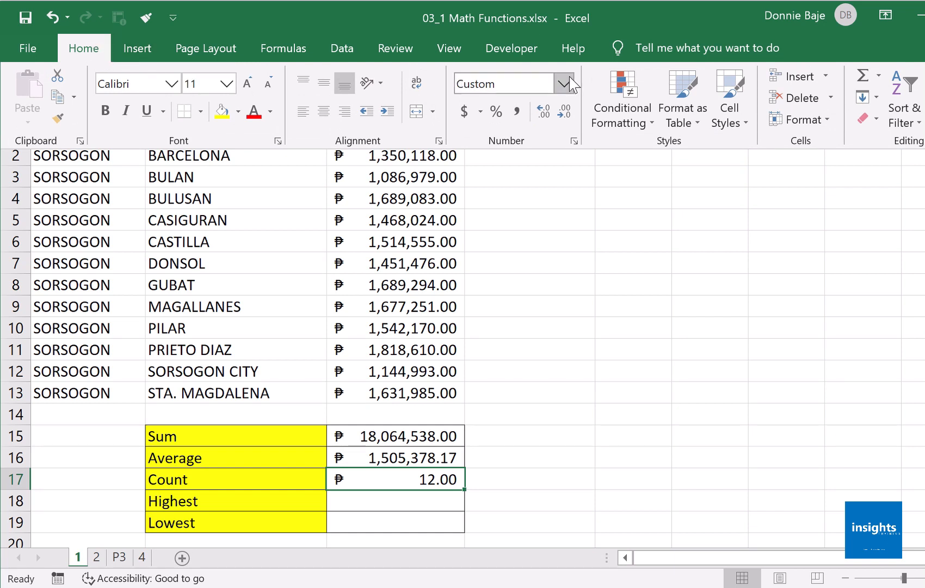
left_click(565, 83)
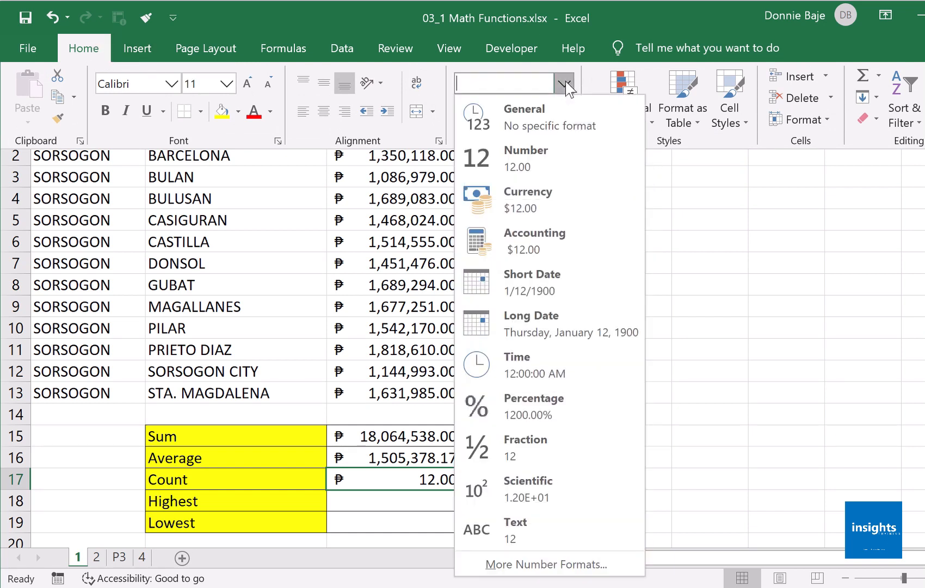
mouse_move(566, 97)
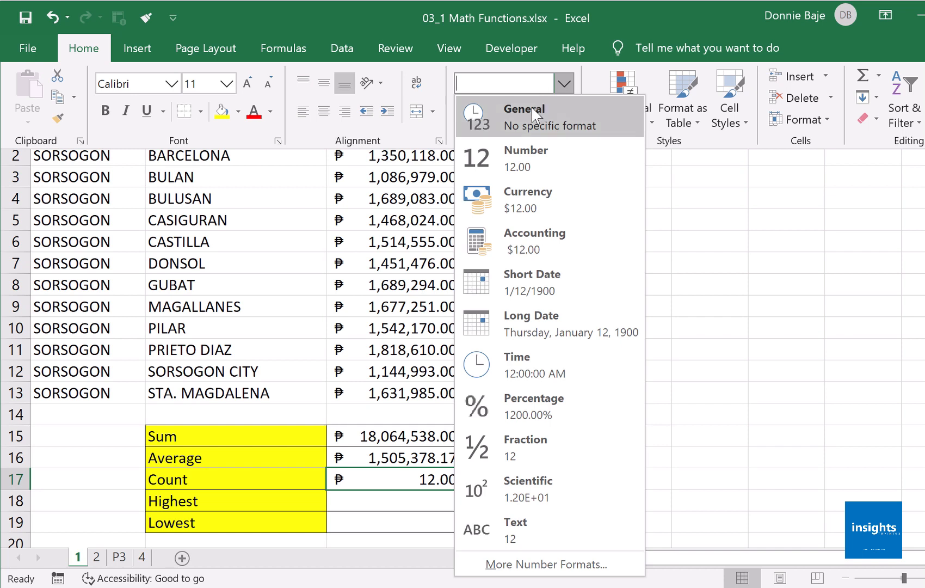
left_click(521, 115)
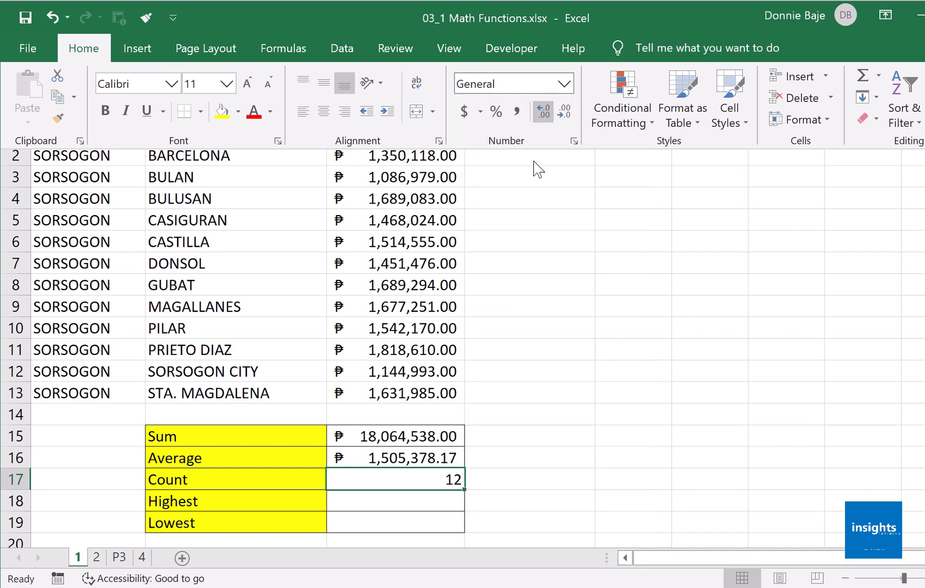
mouse_move(548, 360)
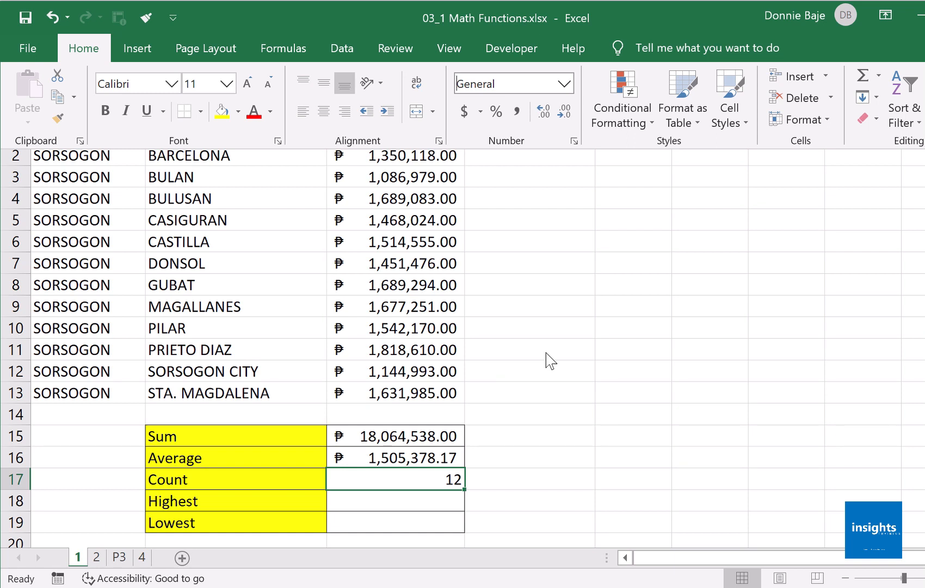
mouse_move(435, 493)
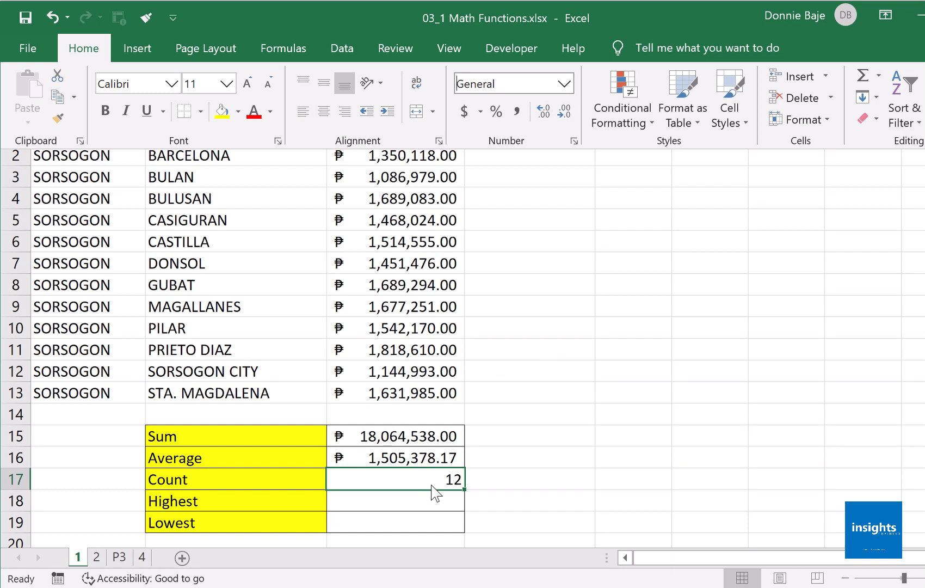
double_click(396, 479)
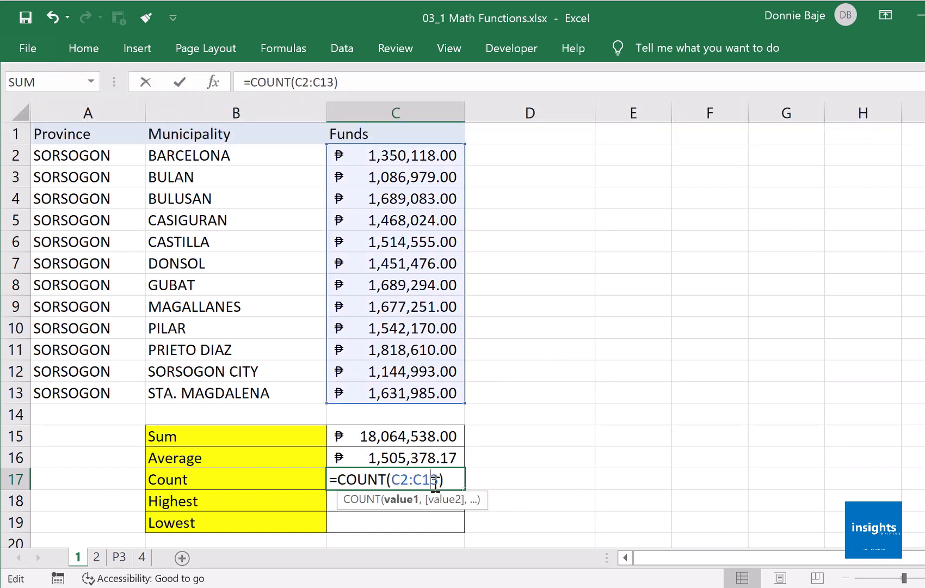
mouse_move(454, 487)
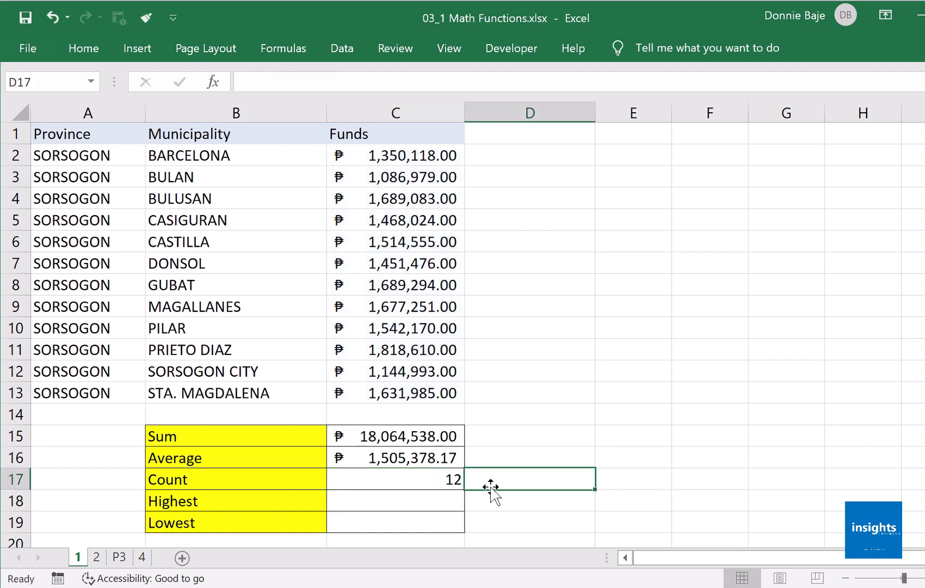
- Enter =COUNT(B2:B13) in D17, which returns 0 for the municipality names
type("+")
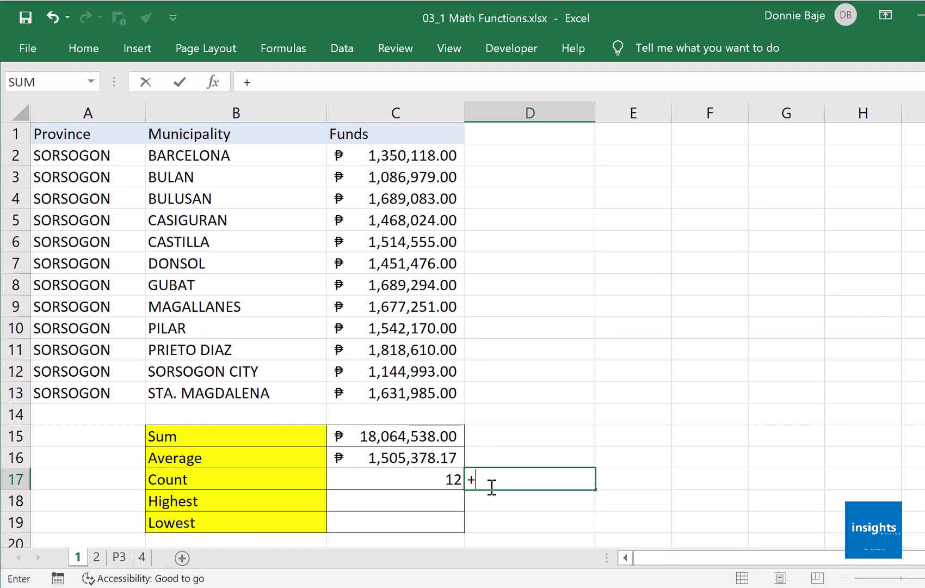
key("Escape")
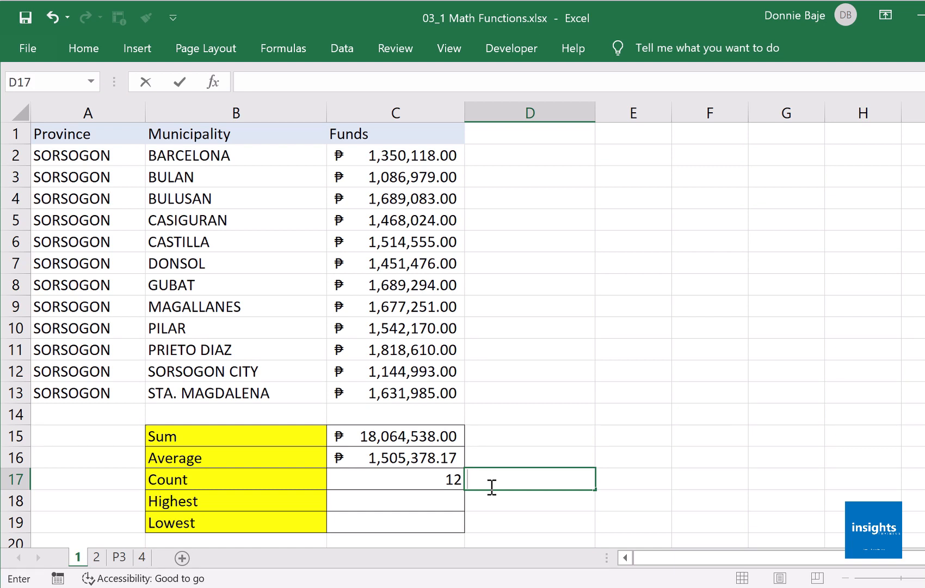
type("=COUNT(B2:B13")
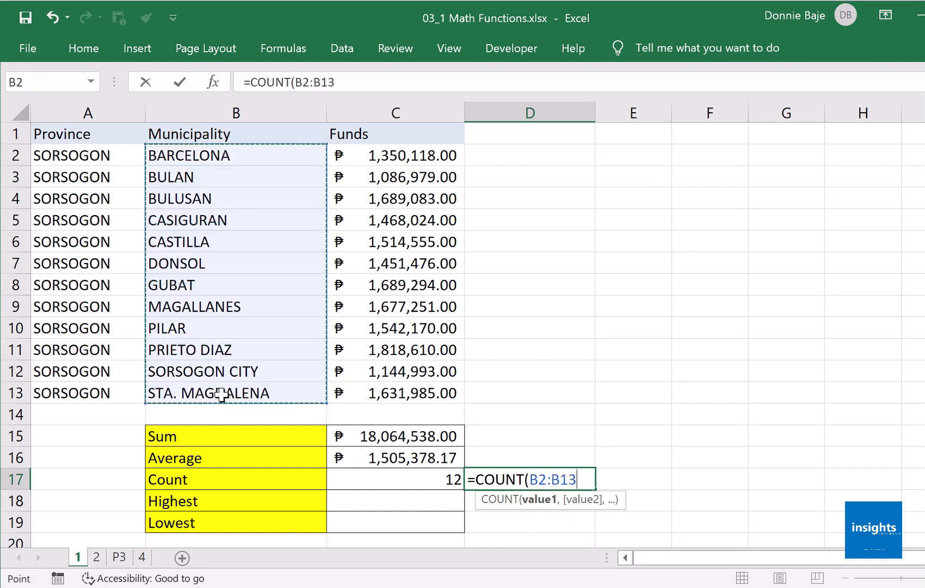
type(")")
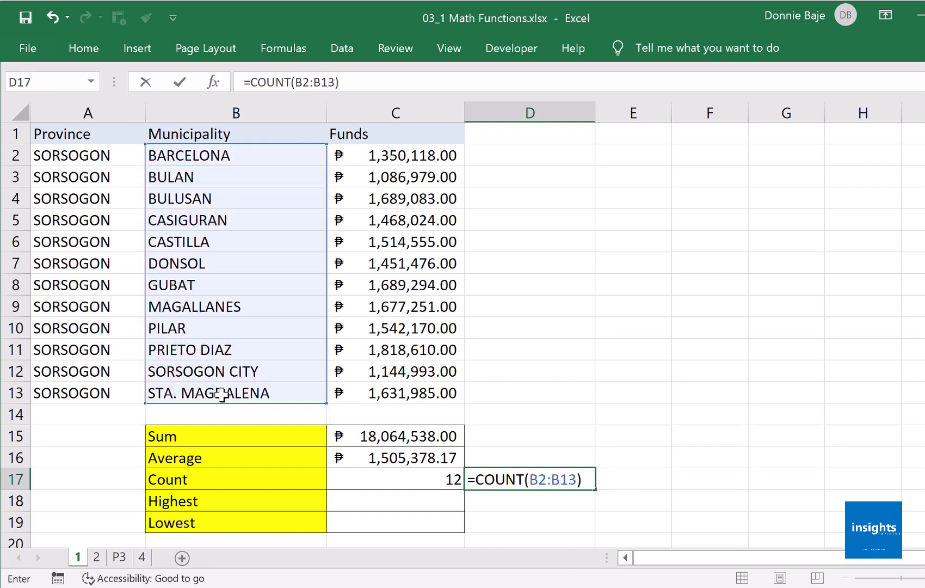
key("Return")
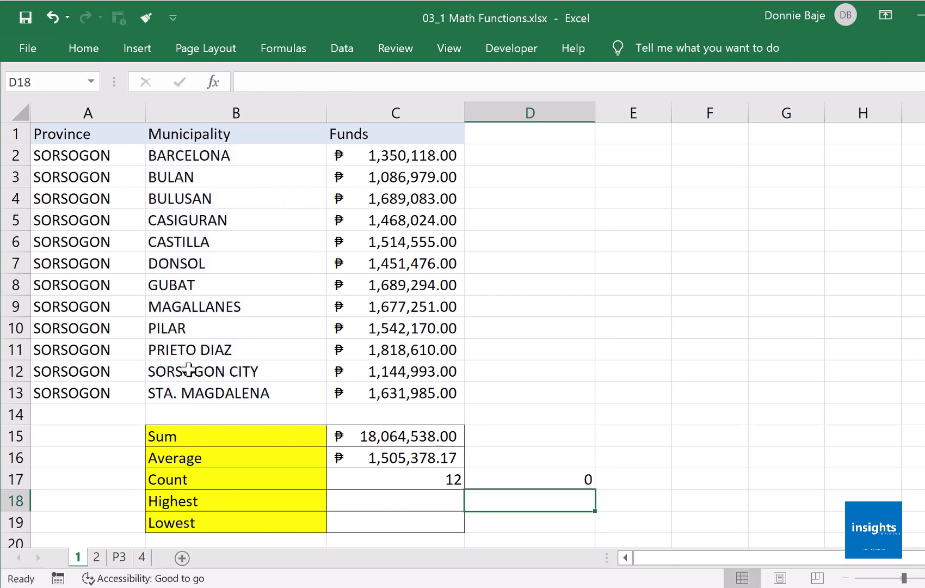
mouse_move(536, 480)
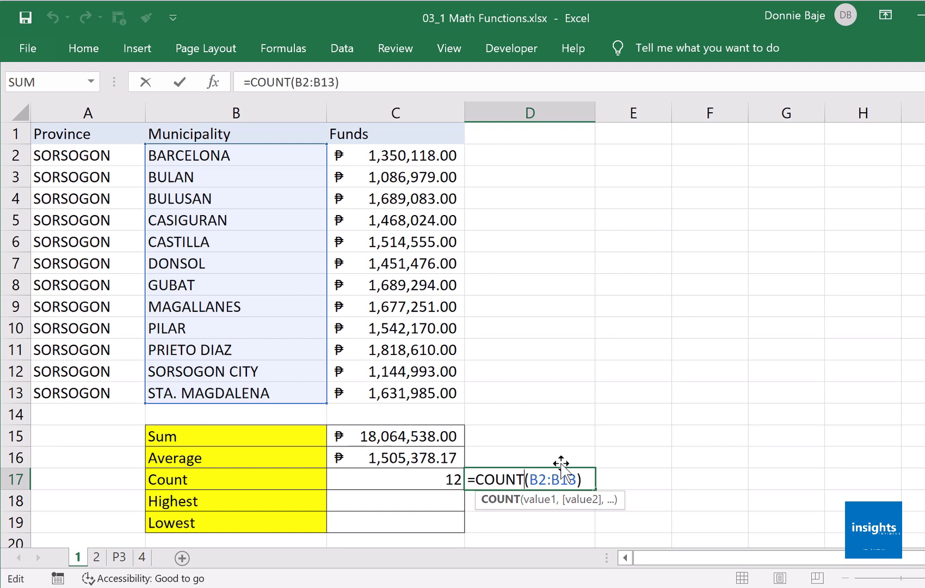
mouse_move(594, 479)
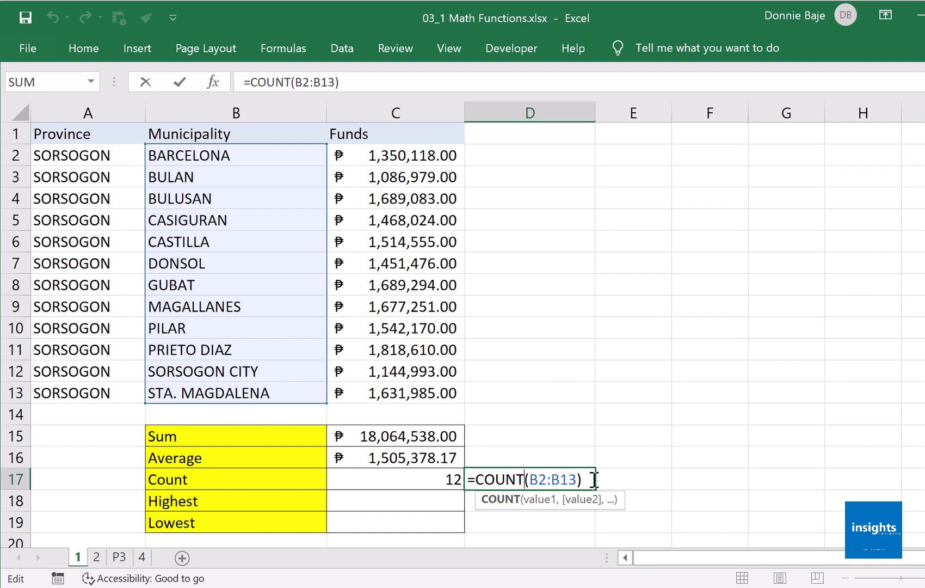
- Change D17 to =COUNTA(B2:B13) so the municipality names count as 12
type("A")
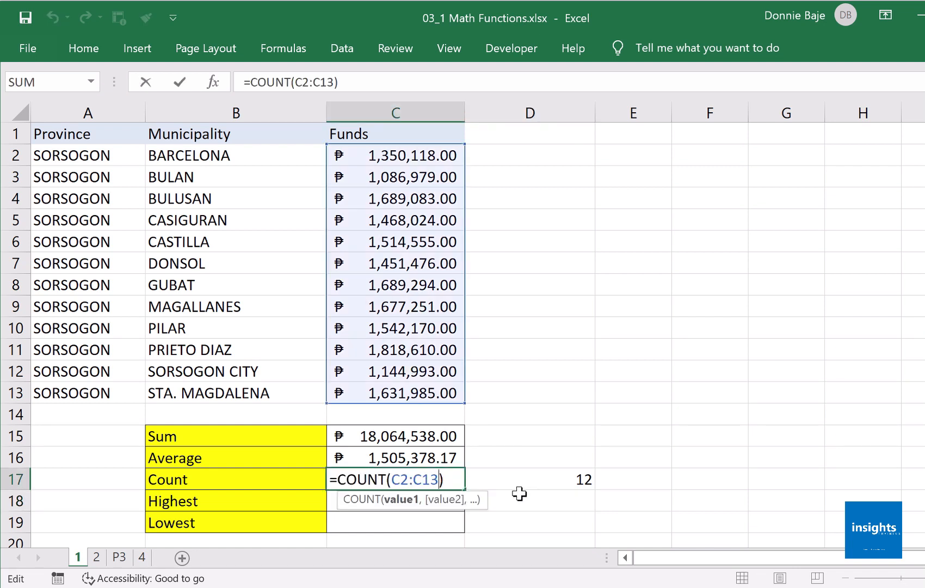
type("=COUNTA(B2:B13")
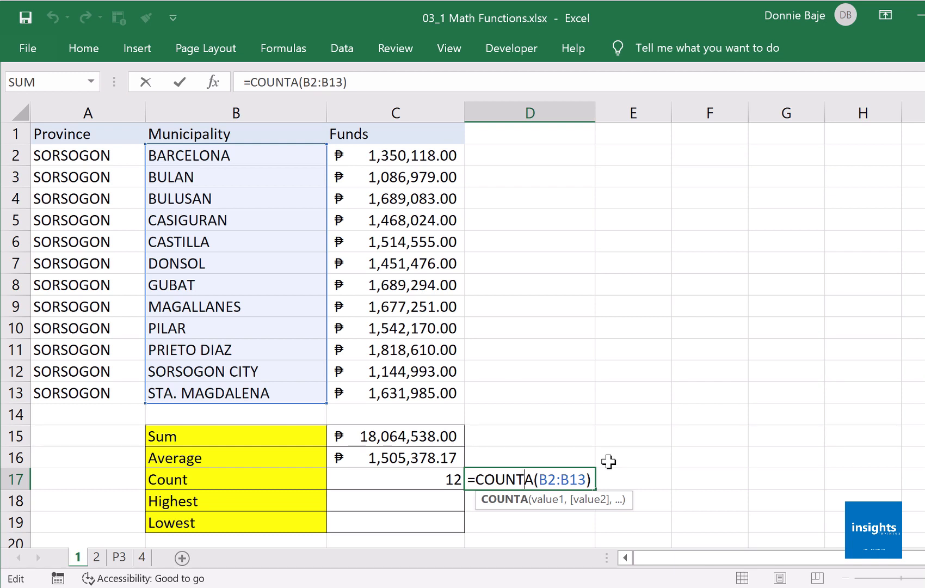
key("Return")
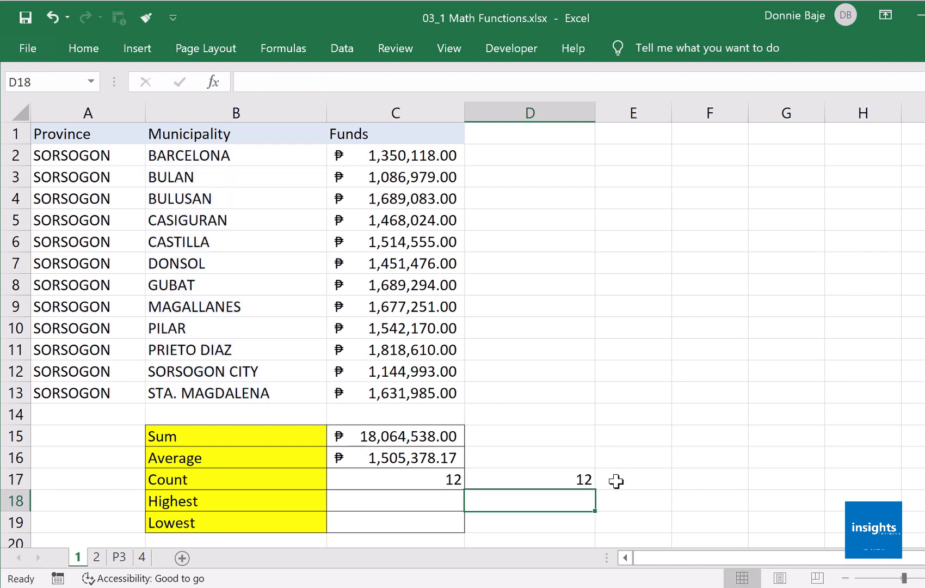
type("=COUNTA(C2:C13")
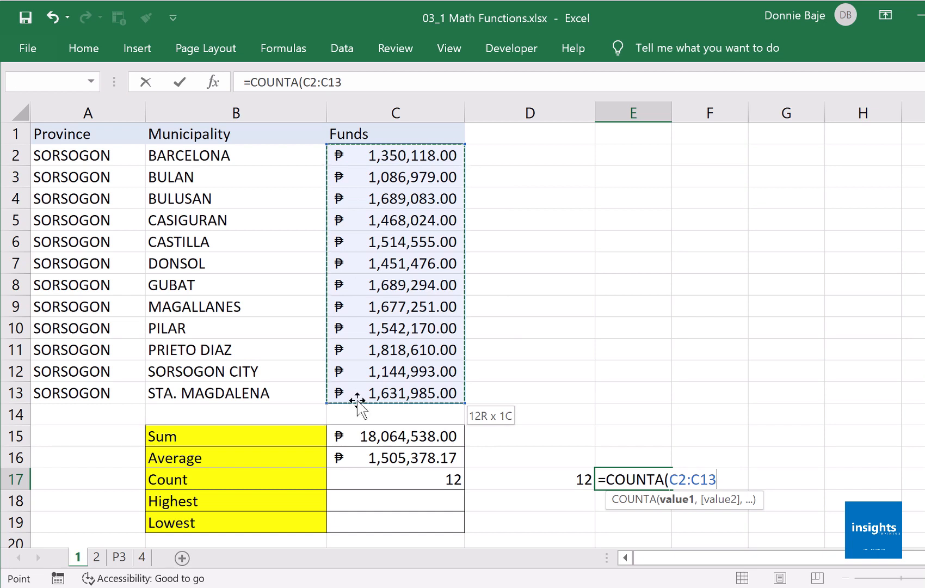
- Enter =COUNTA(C2:C13) in E17, returning 12, and leave C17's COUNT formula unchanged
type(")")
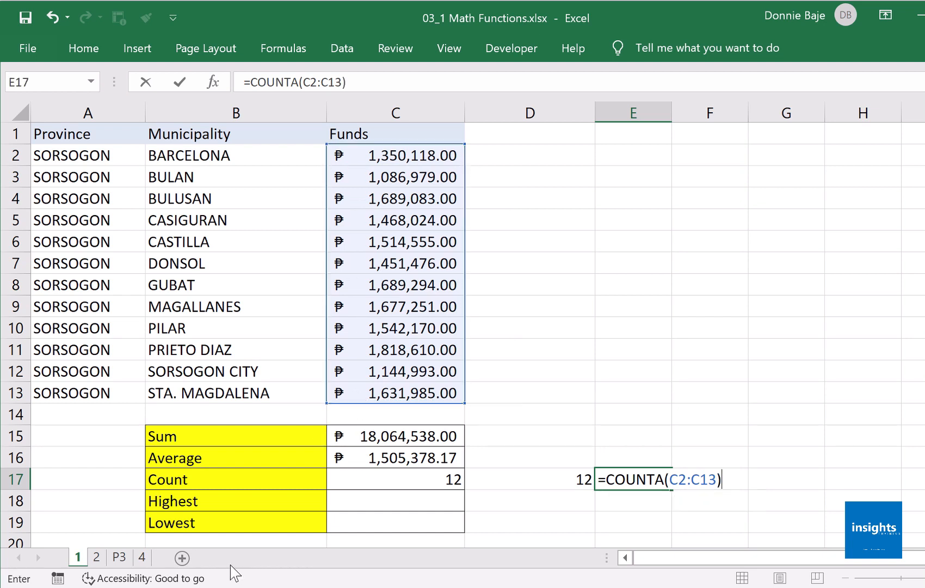
key("Return")
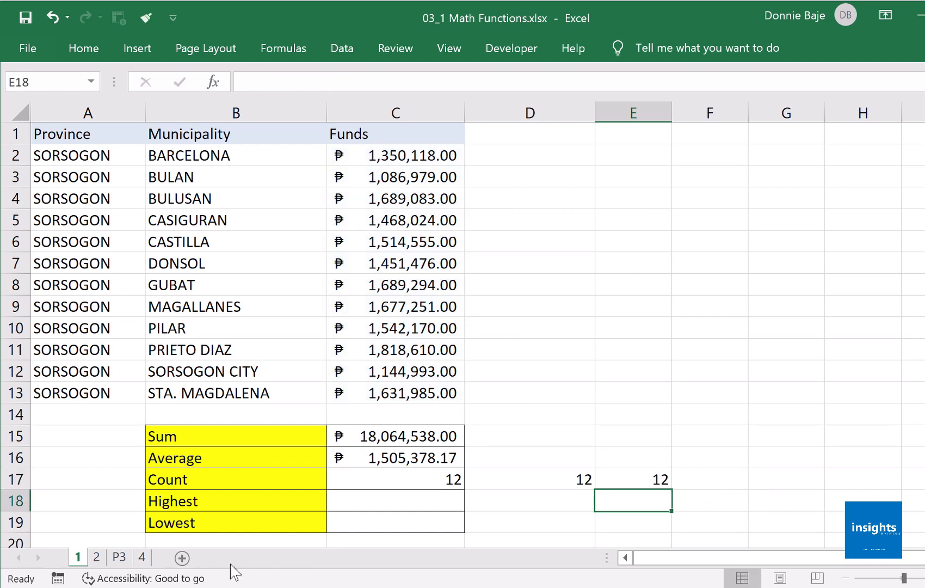
left_click(632, 479)
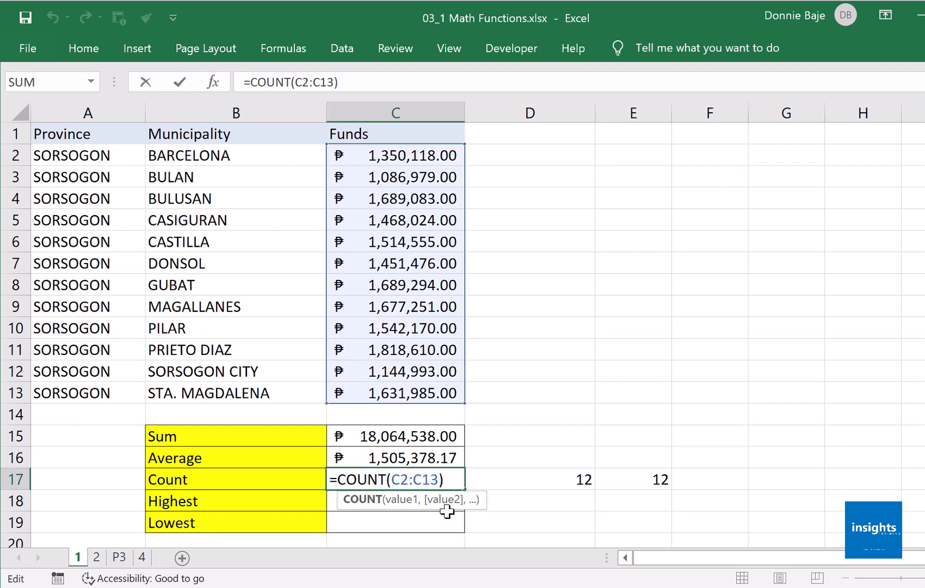
key("Return")
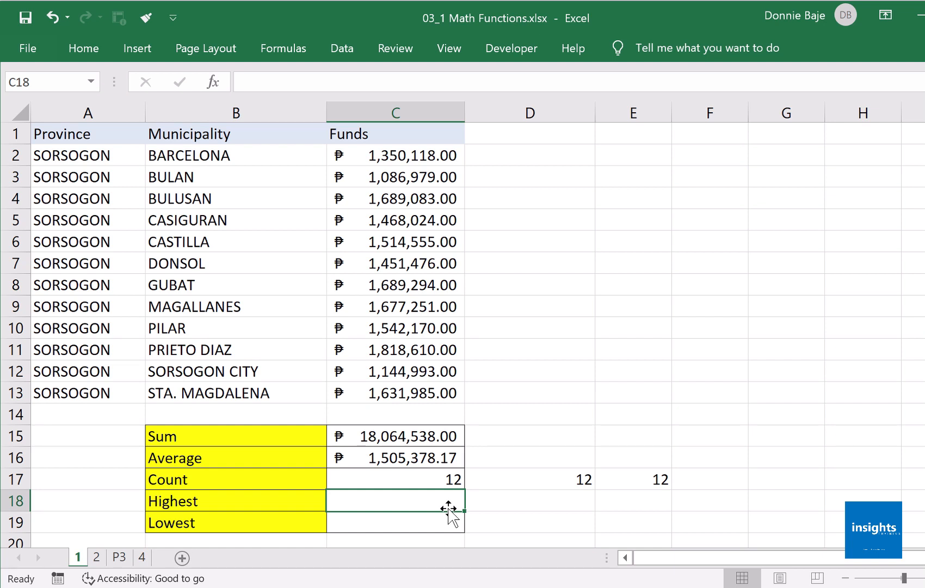
mouse_move(638, 438)
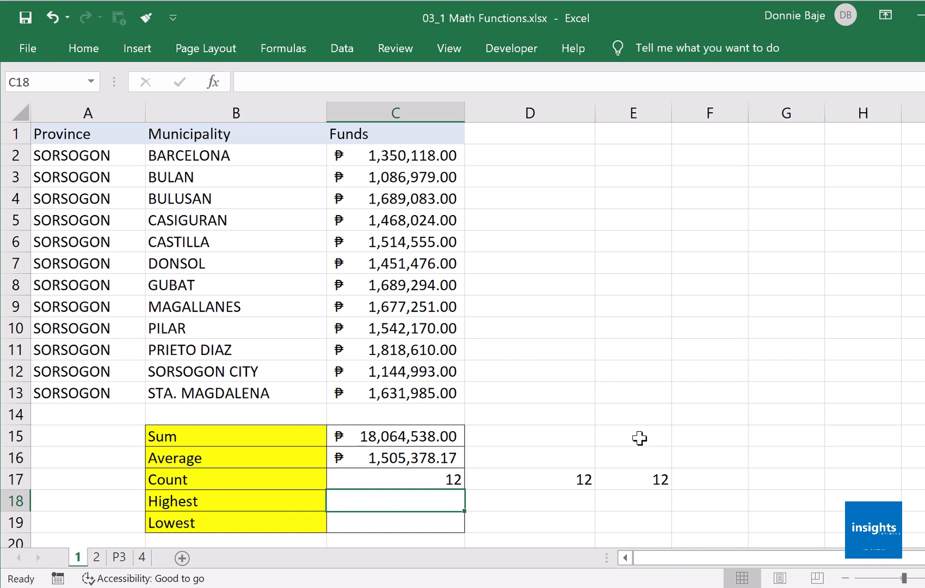
- Enter =MAX(C2:C13) in C18, giving the highest fund ₱1,818,610.00
type("=")
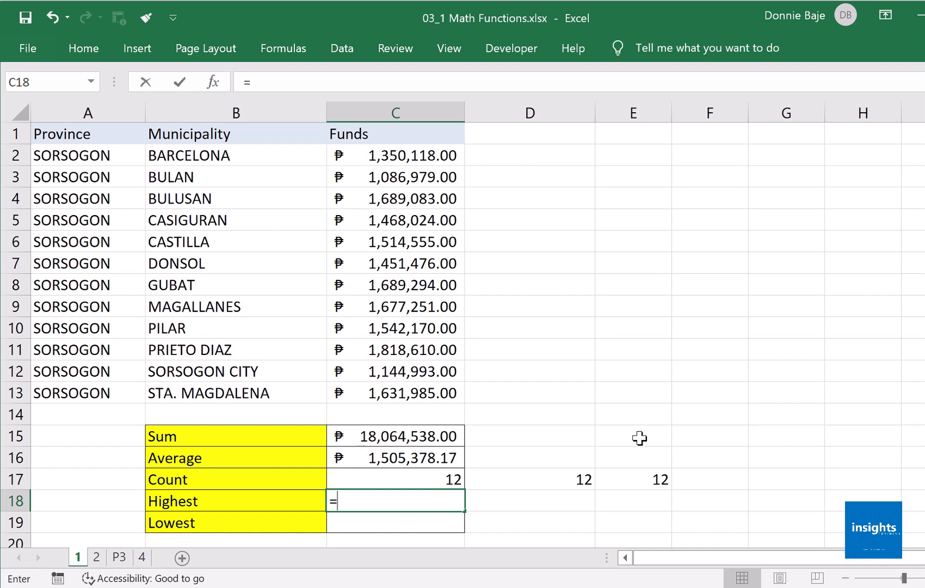
type("MAX(")
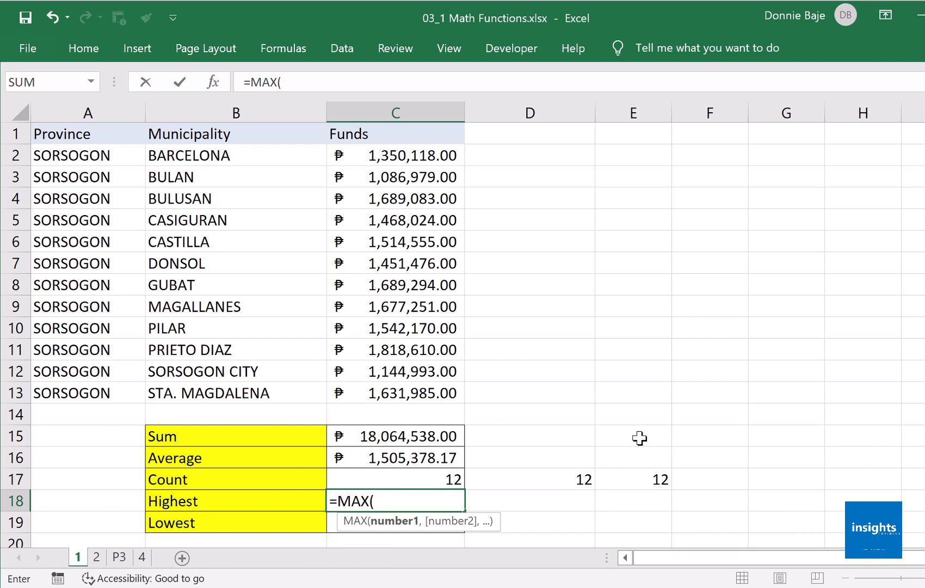
left_click(394, 156)
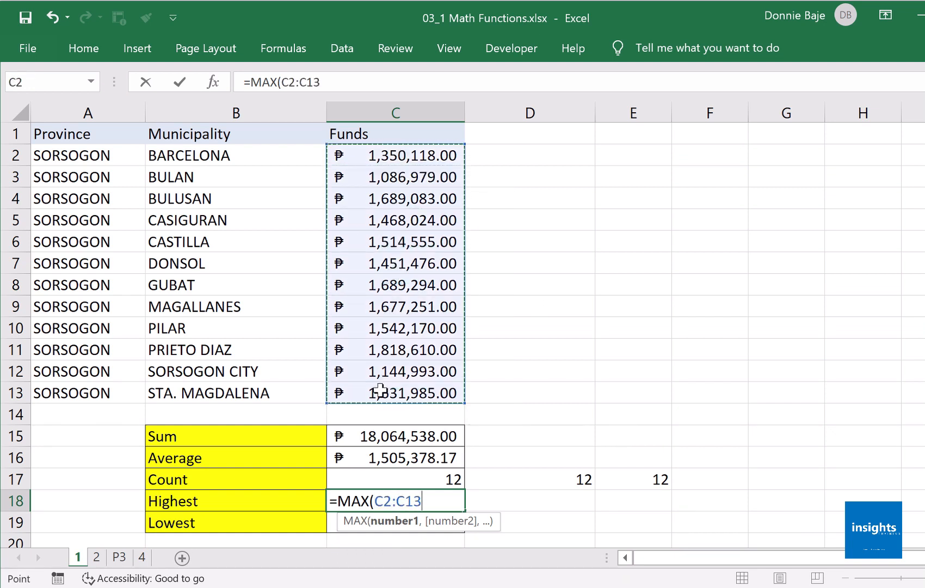
type(")")
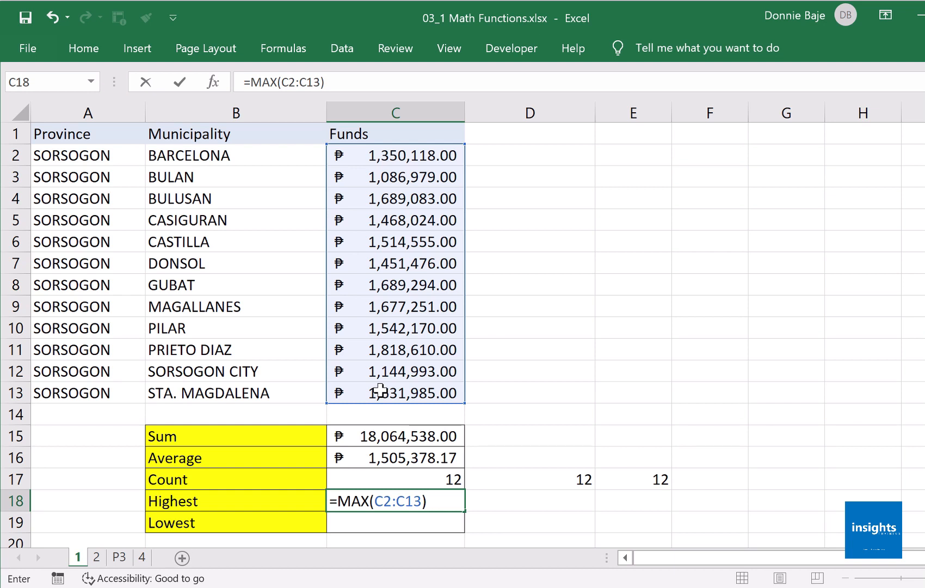
key("Return")
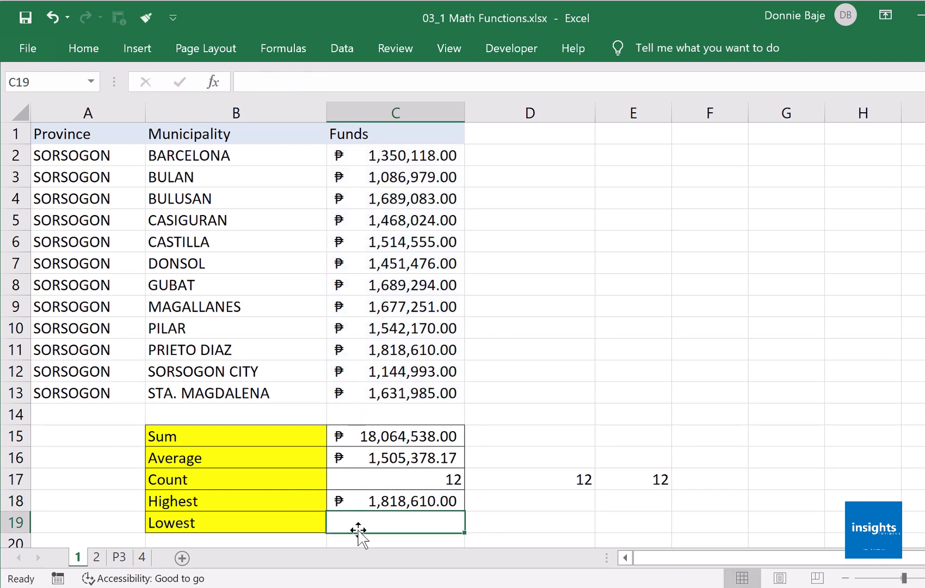
left_click(394, 500)
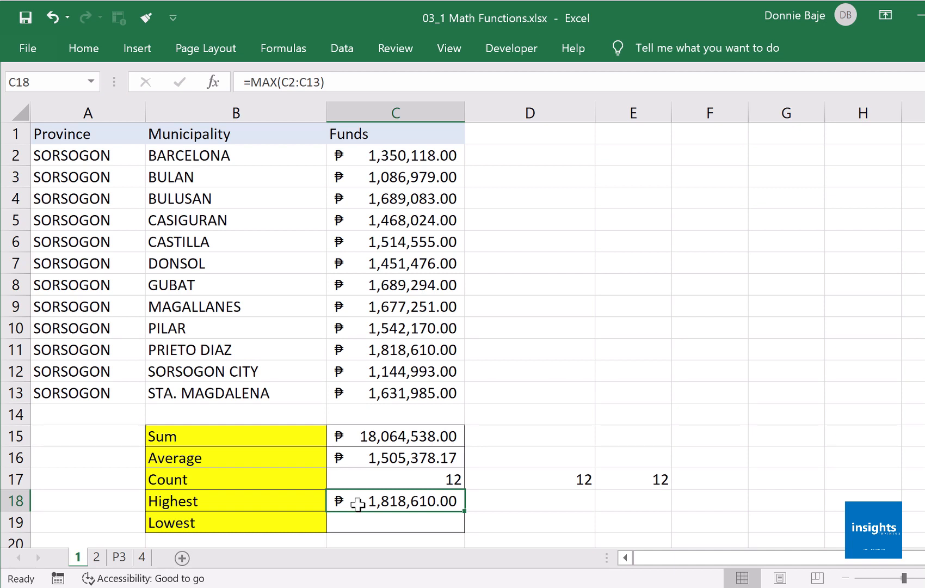
mouse_move(421, 349)
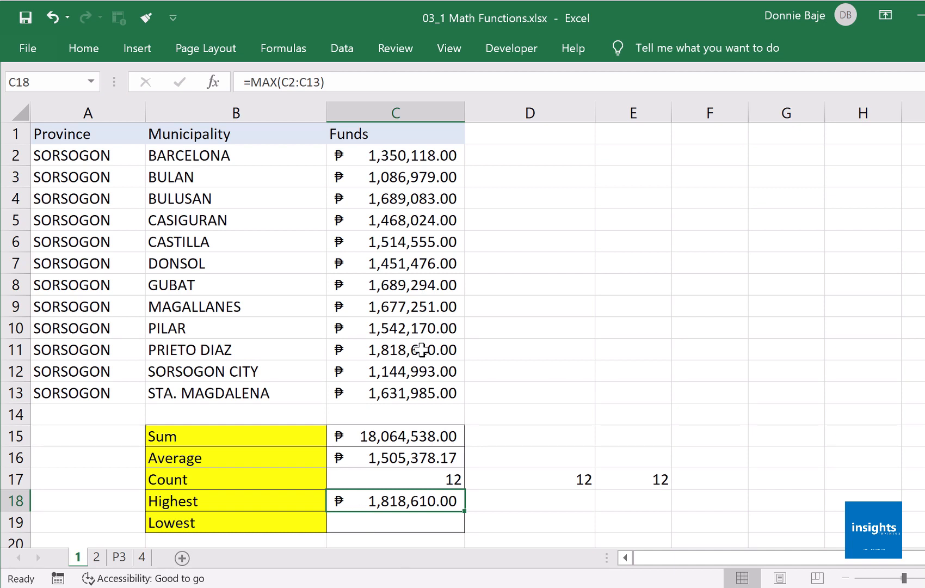
double_click(395, 501)
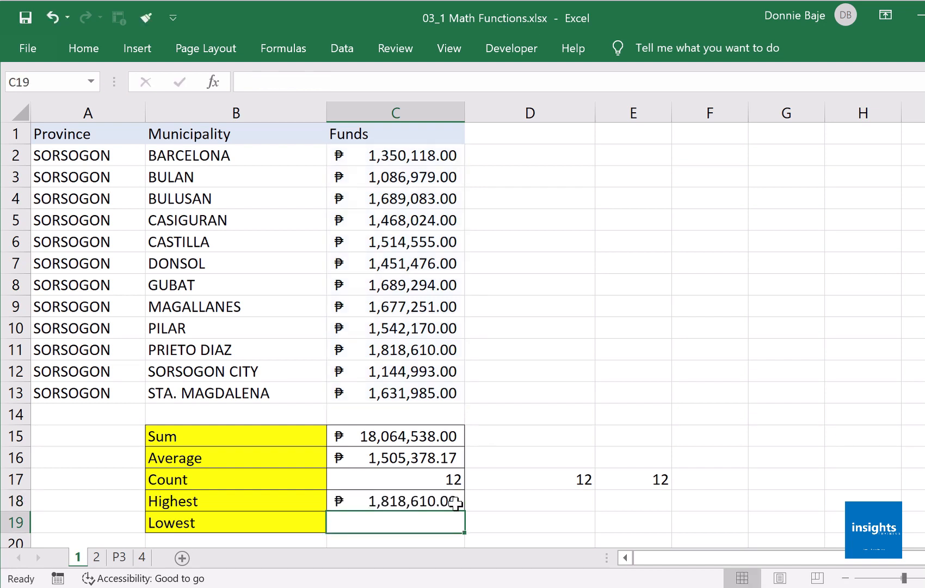
- Enter =MIN(C2:C13) in C19, giving the lowest fund ₱1,086,979.00
type("=")
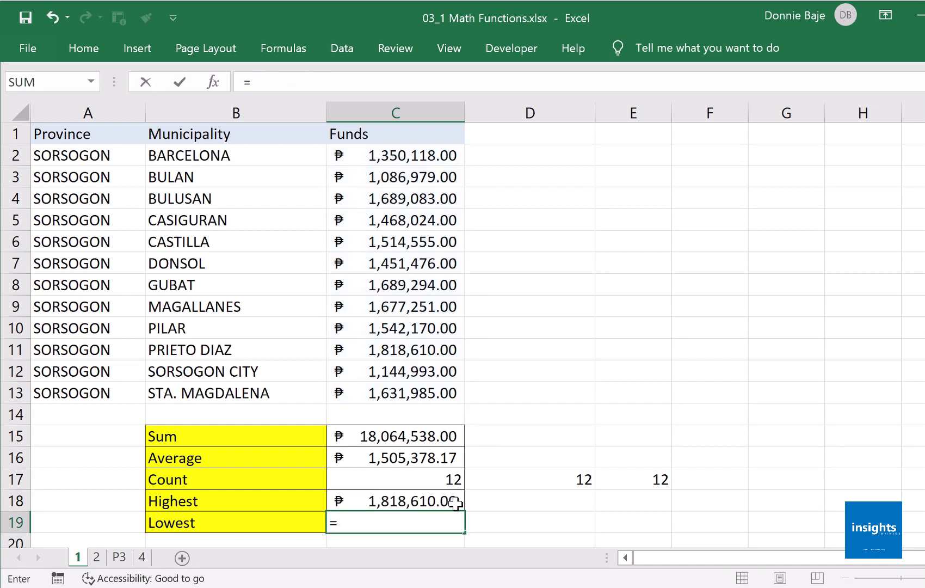
type("MIN(C2:C13")
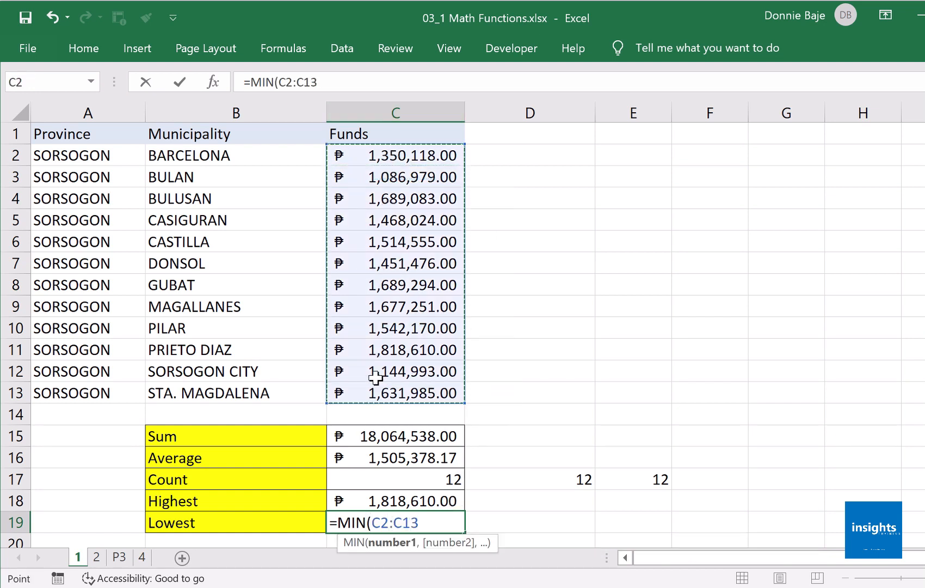
type(")")
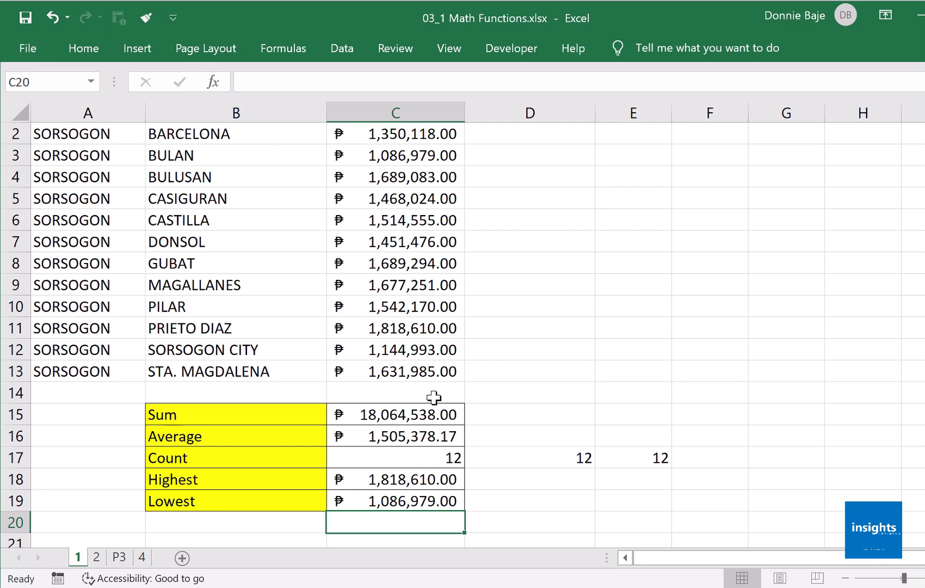
scroll("up", 3)
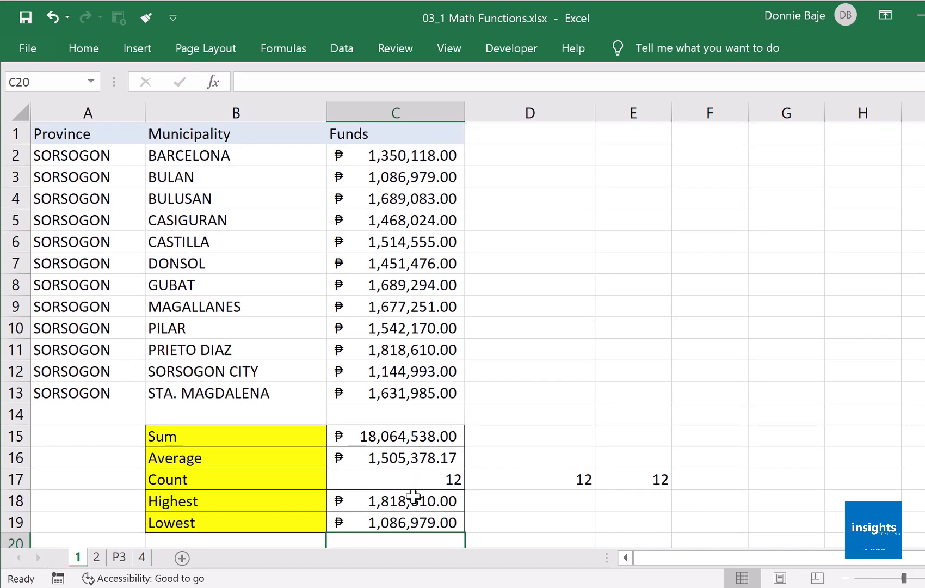
mouse_move(454, 459)
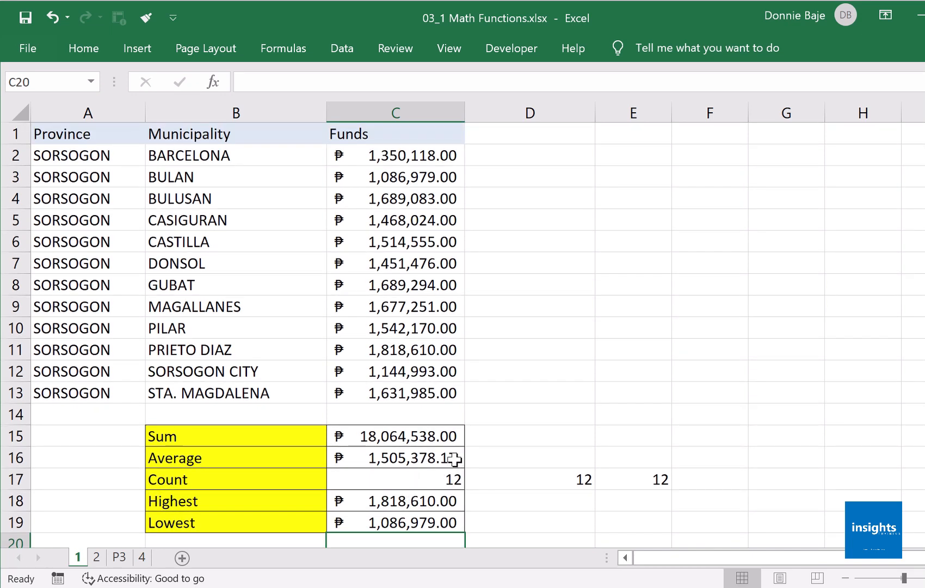